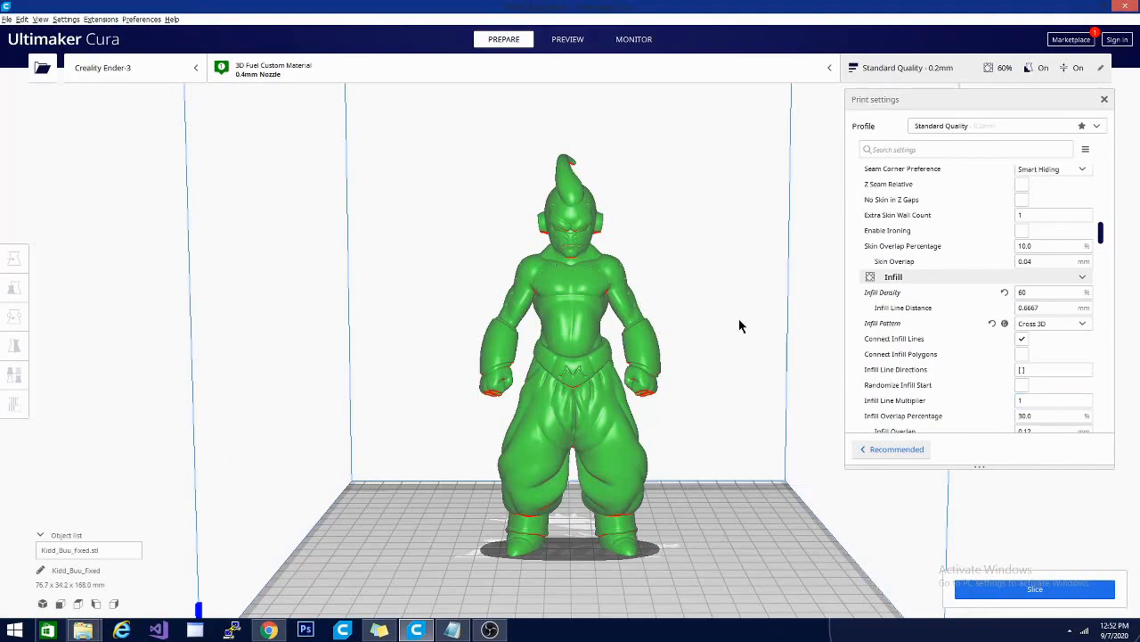
Step: Select the Kid Buu figure and add a support blocker cube near its hand
left_click_drag(739, 326, 802, 345)
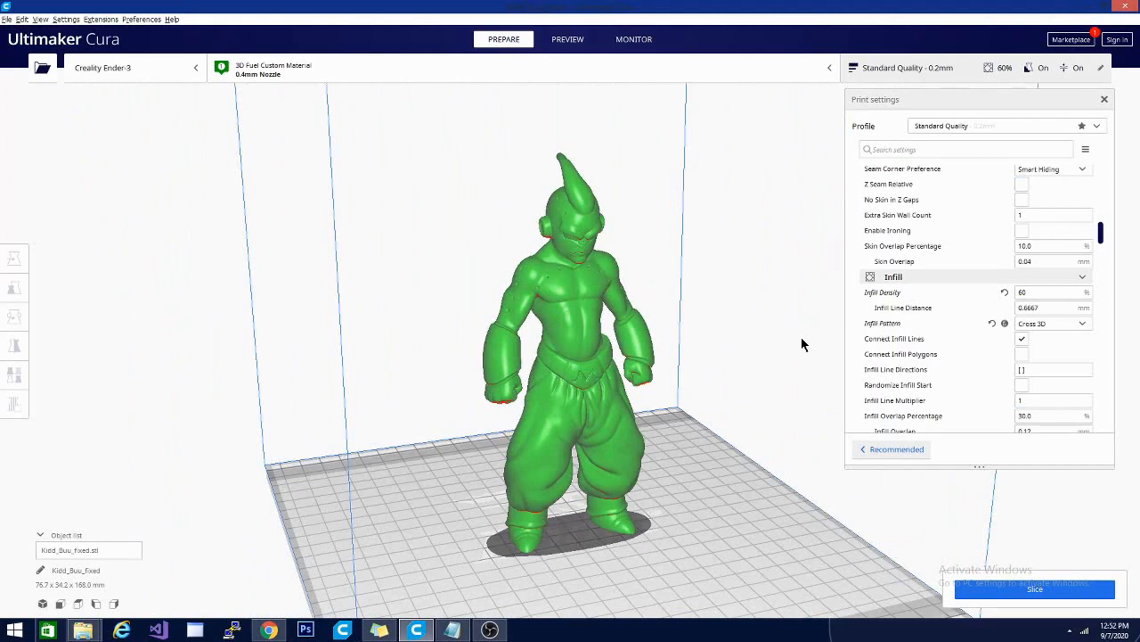
left_click(15, 316)
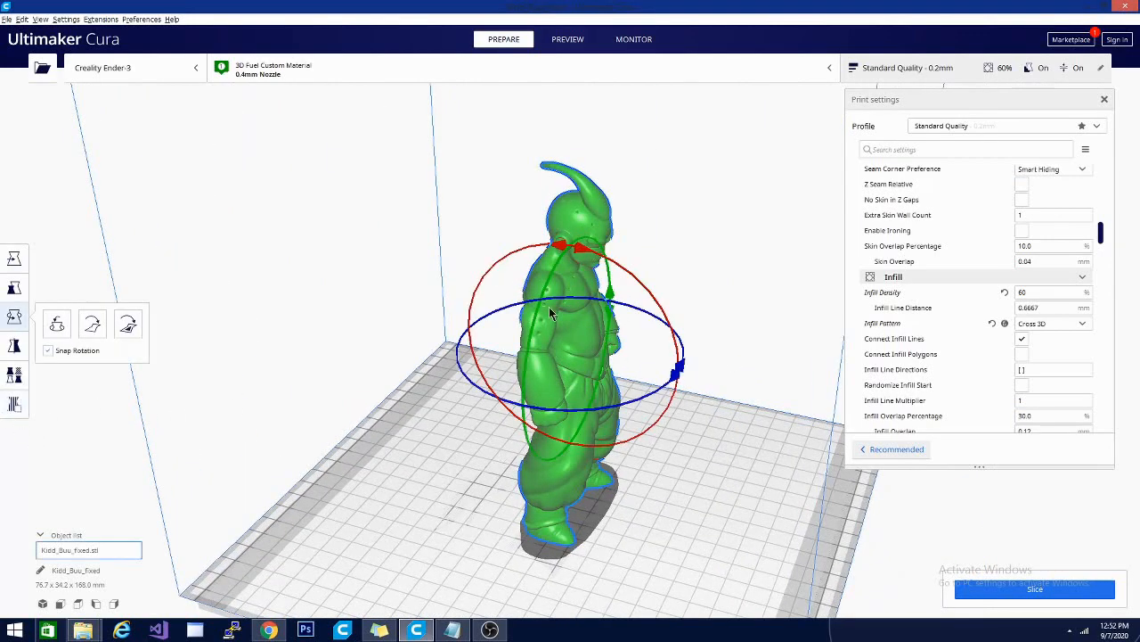
left_click(15, 404)
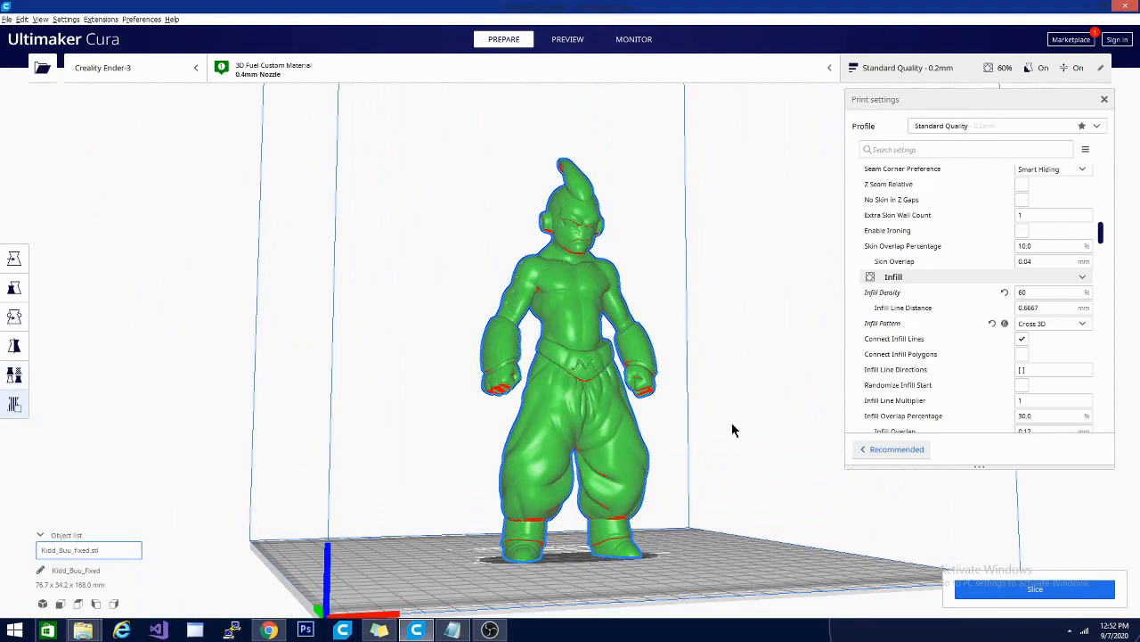
left_click_drag(735, 430, 779, 450)
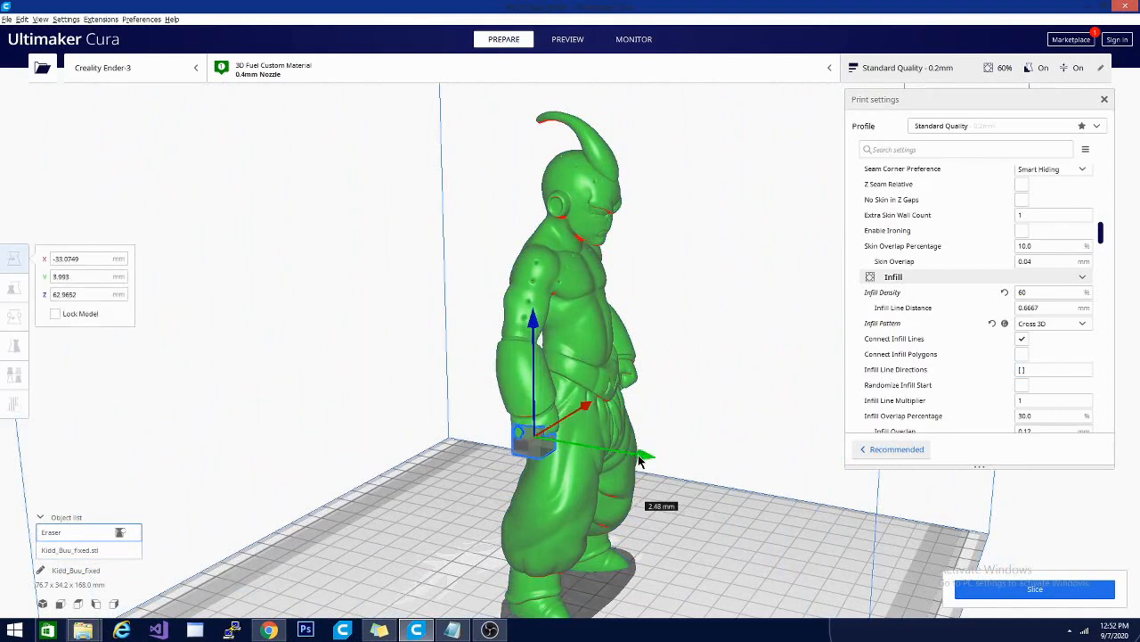
Step: Slide the cube under the left hand and confirm its 10 mm scale
left_click_drag(637, 461, 579, 412)
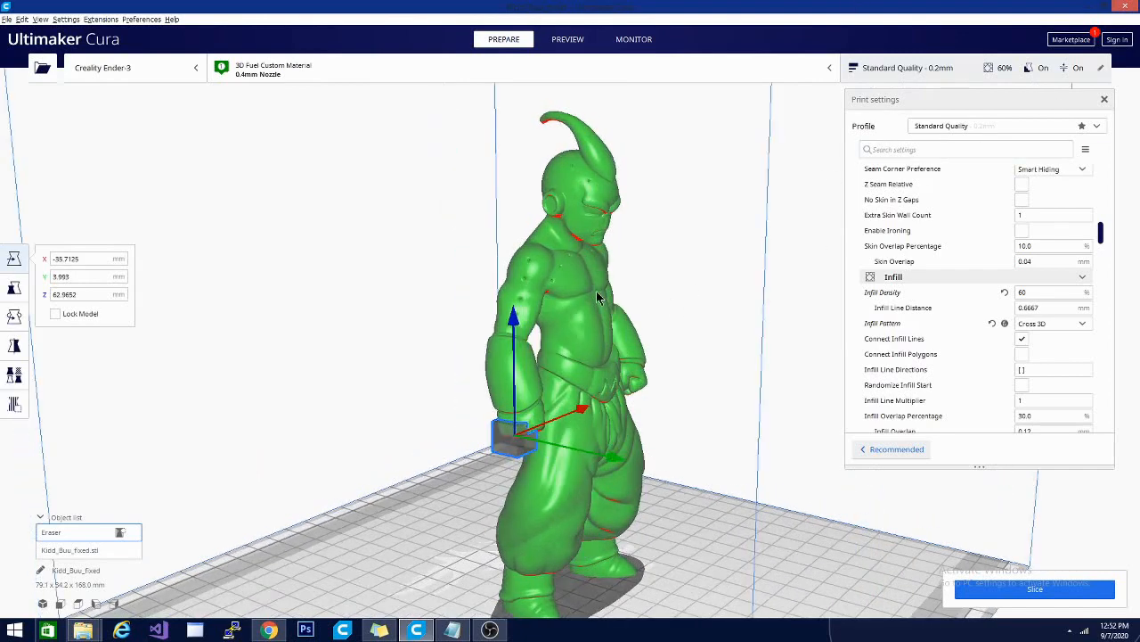
left_click_drag(597, 294, 561, 392)
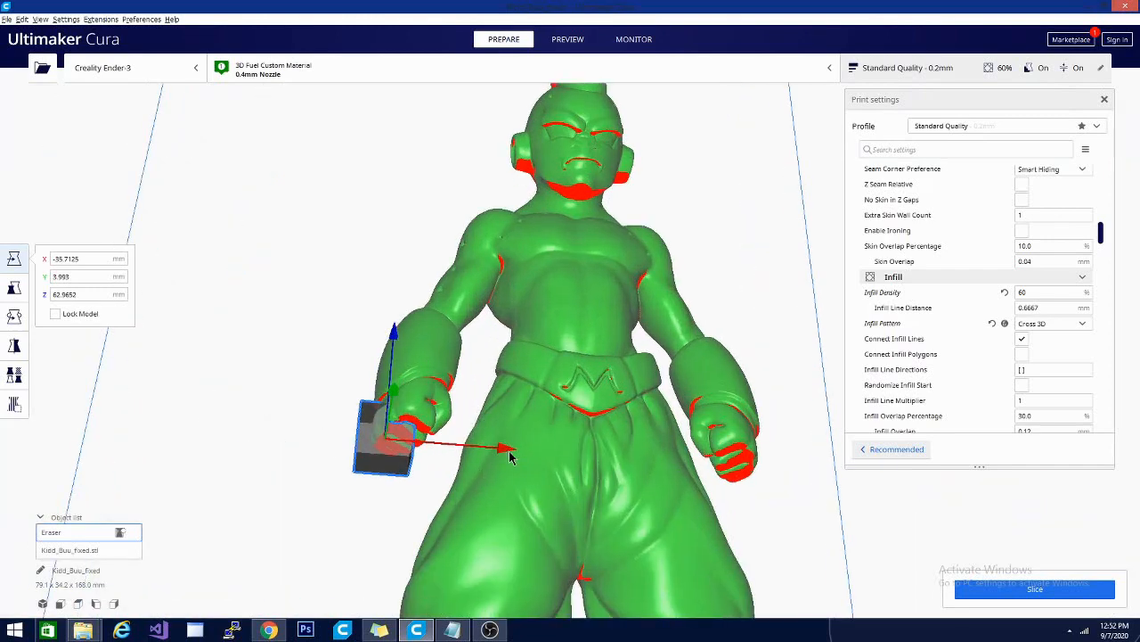
left_click_drag(507, 450, 521, 450)
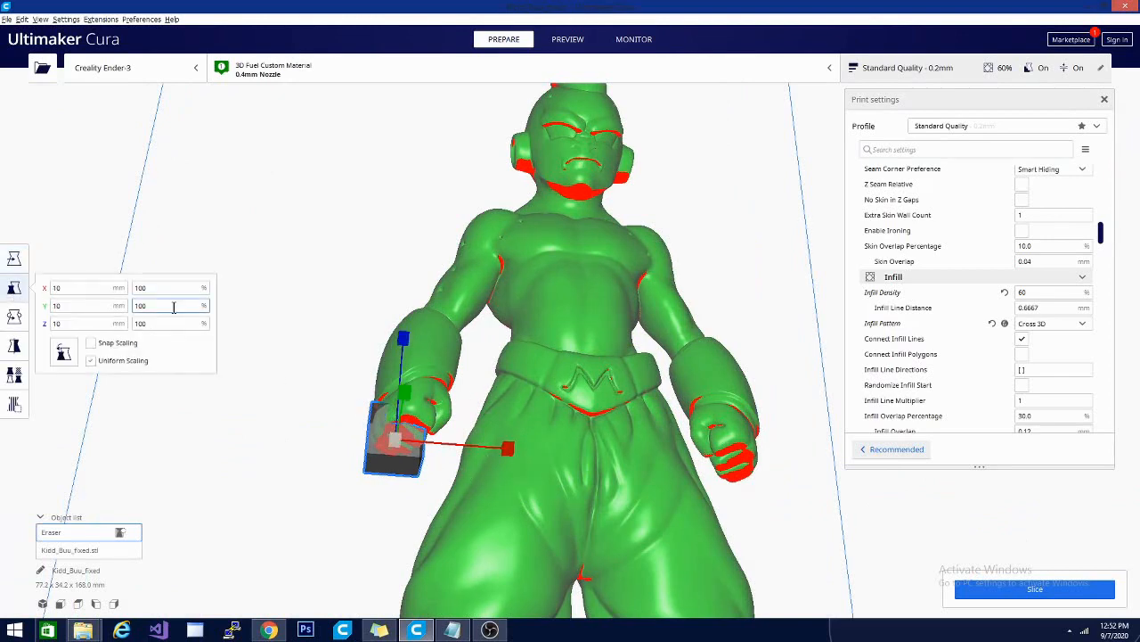
left_click(169, 287)
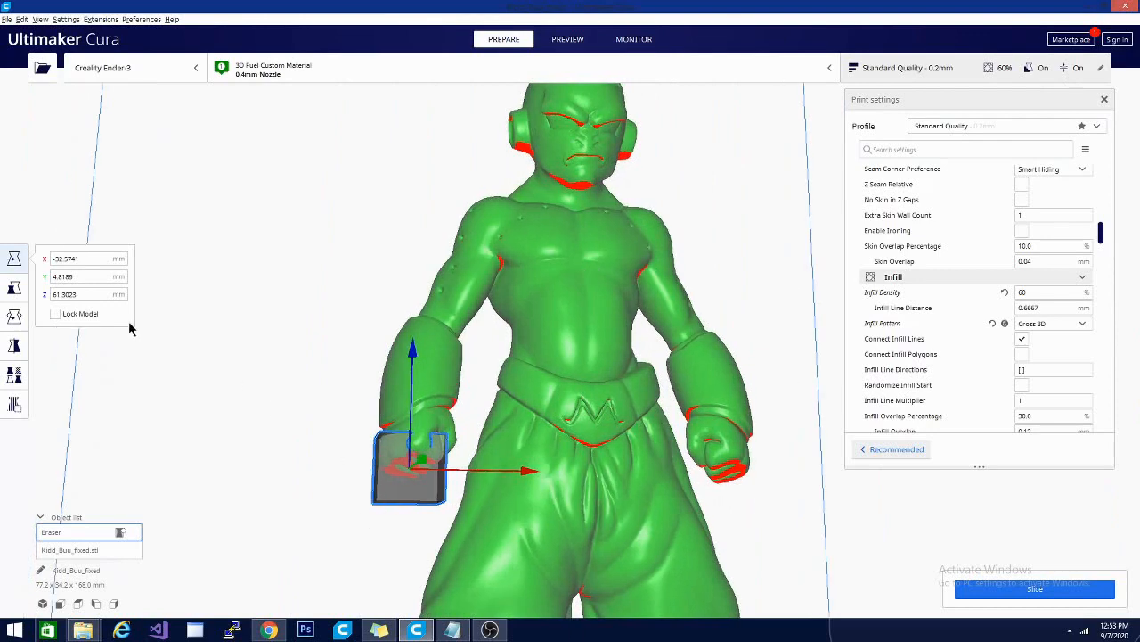
Step: Duplicate the cube with Multiply Selected Model and move the copy under the other hand
right_click(410, 468)
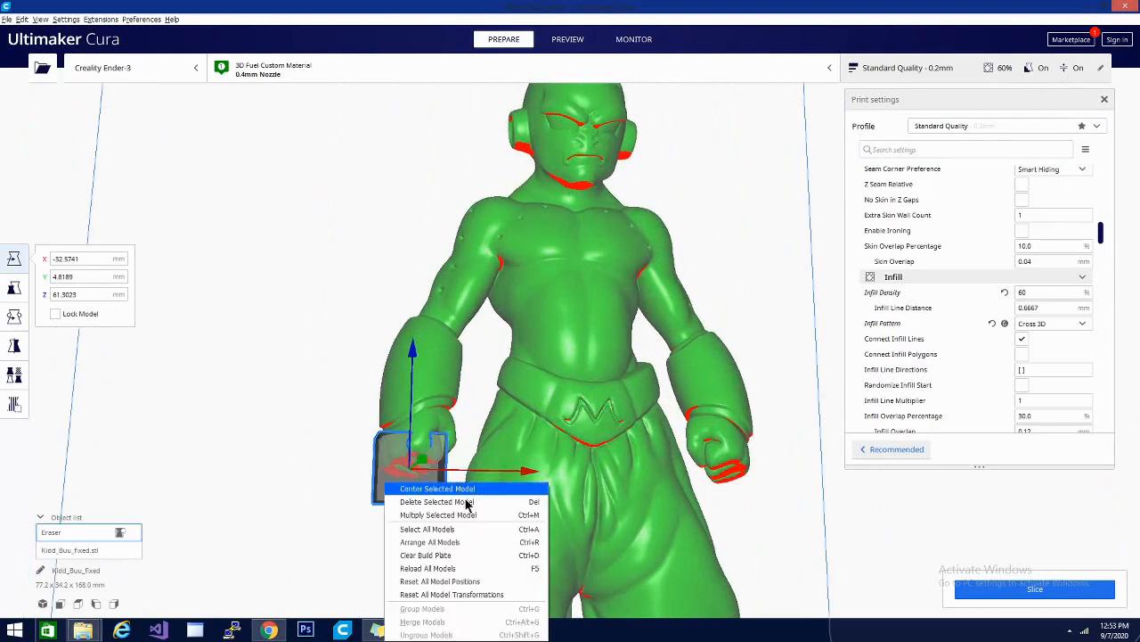
mouse_move(450, 515)
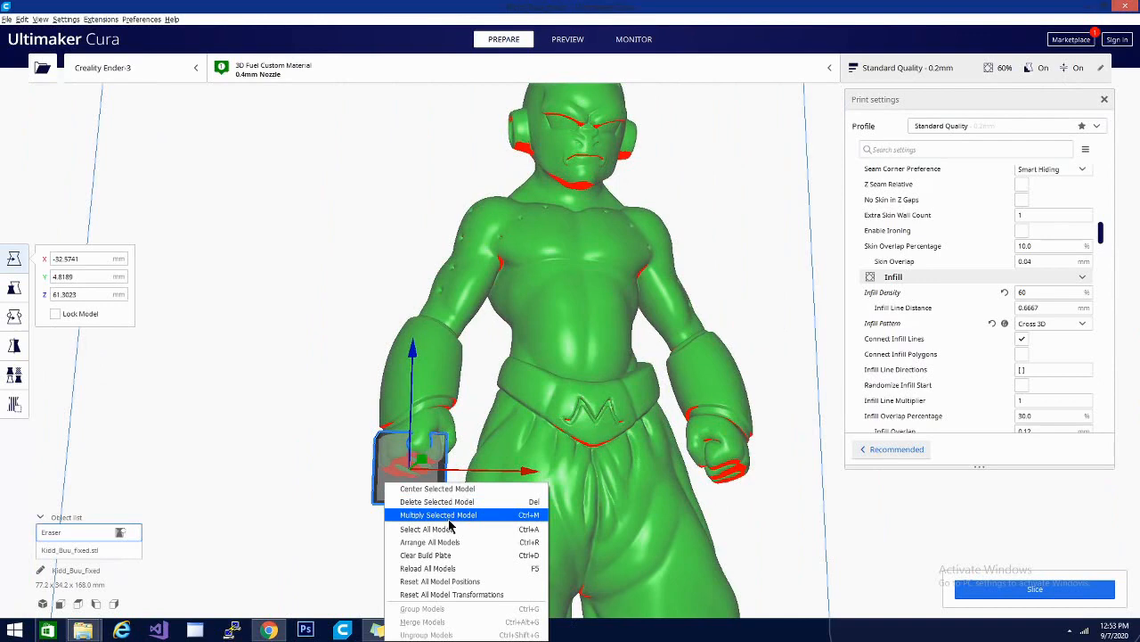
left_click(438, 515)
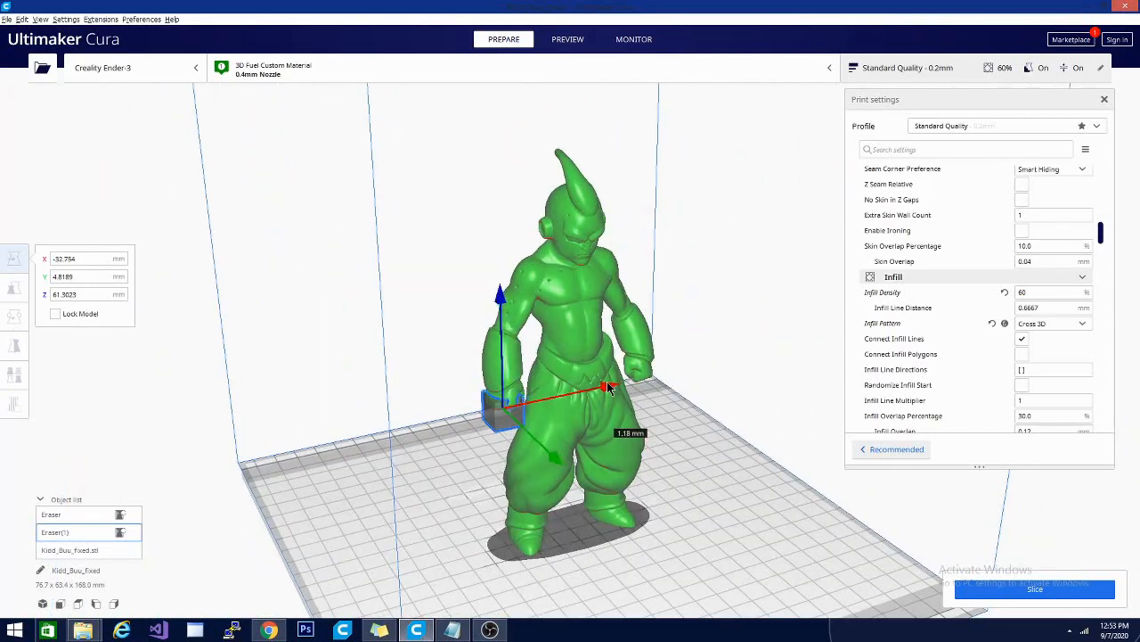
left_click_drag(606, 387, 614, 388)
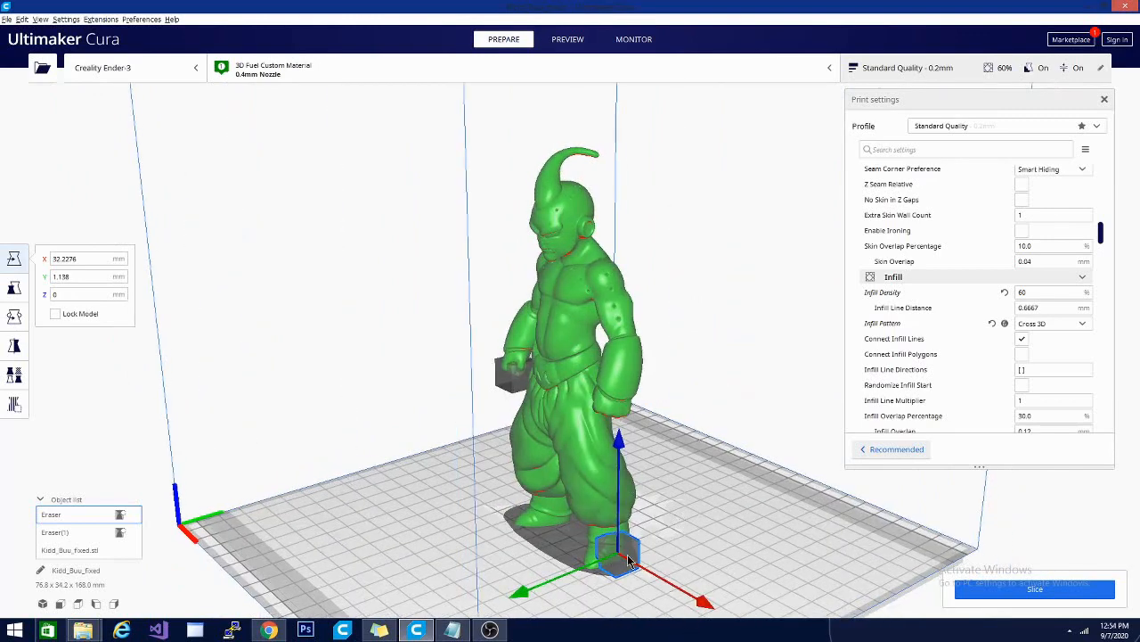
mouse_move(149, 47)
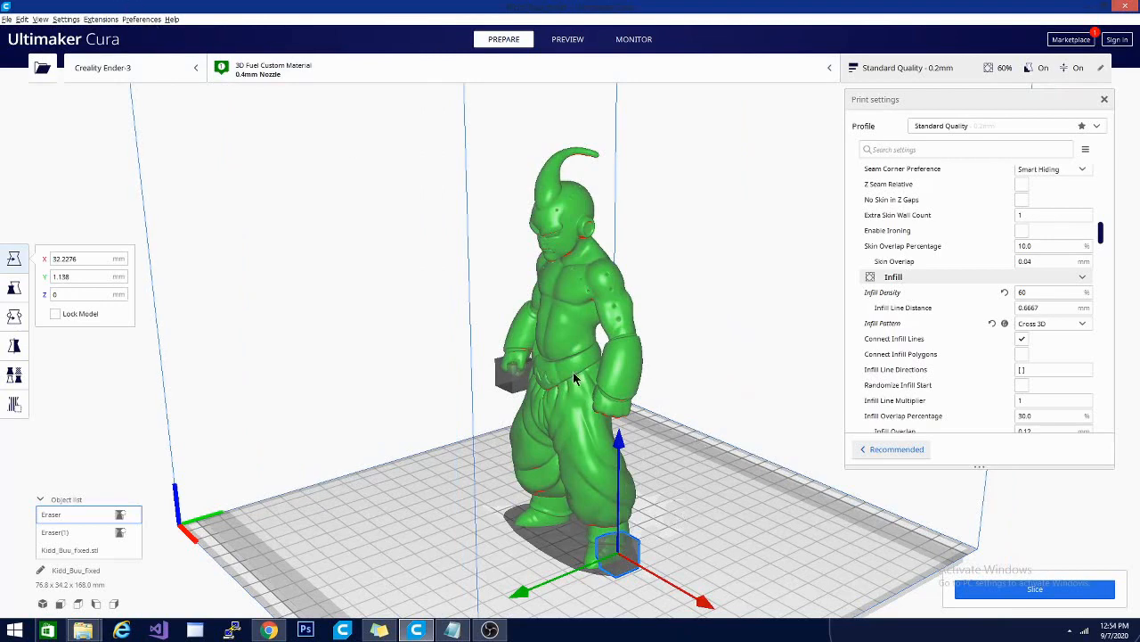
mouse_move(652, 470)
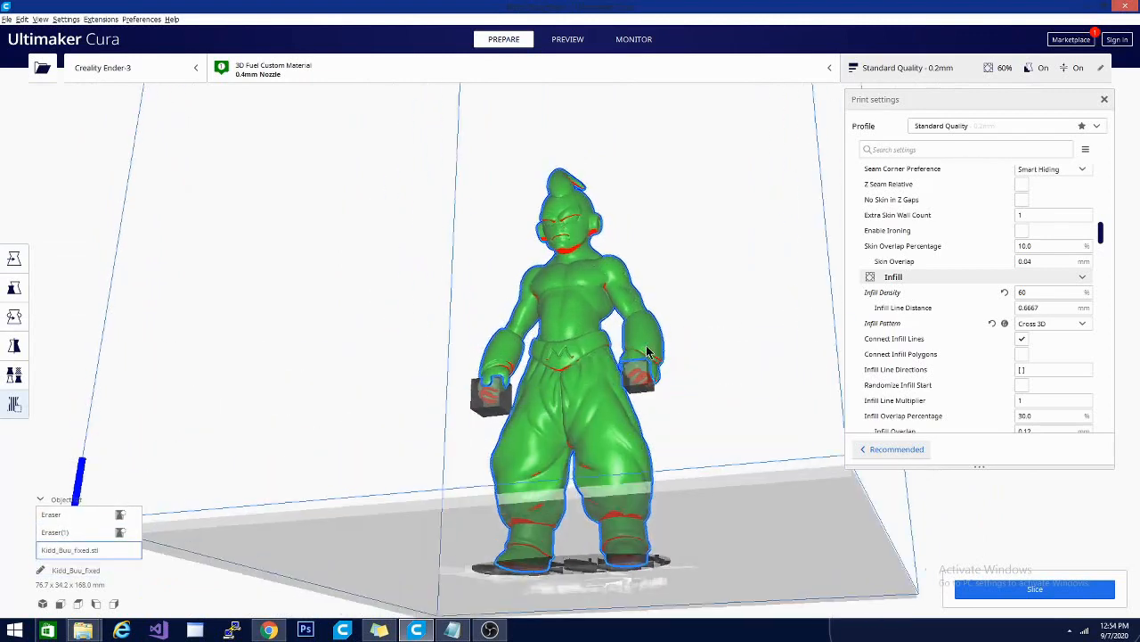
left_click_drag(650, 348, 579, 405)
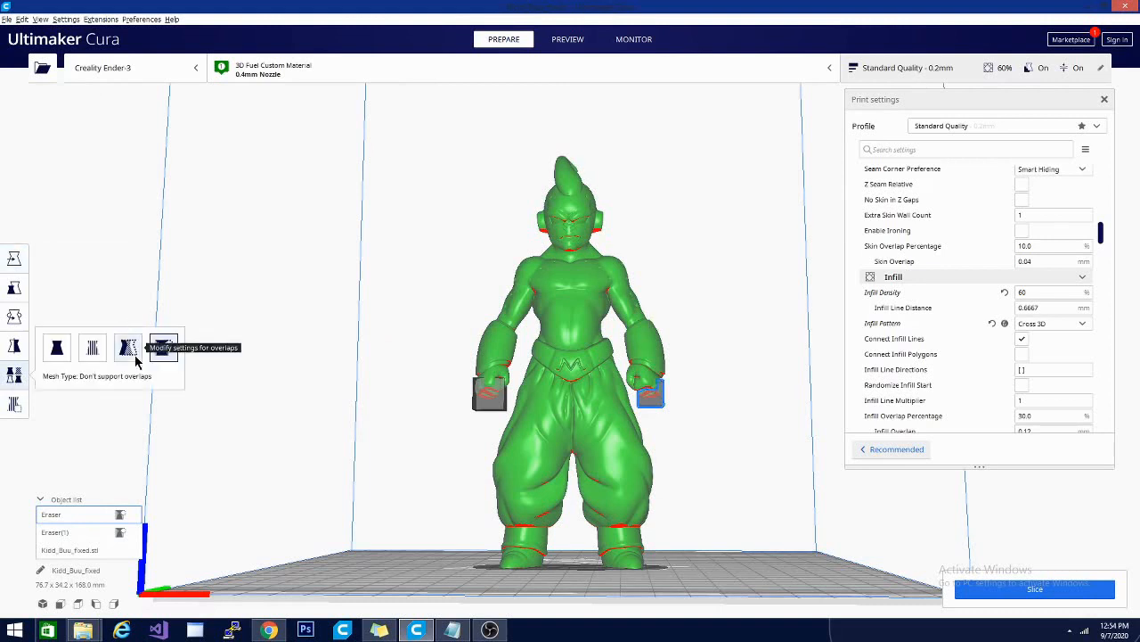
mouse_move(92, 347)
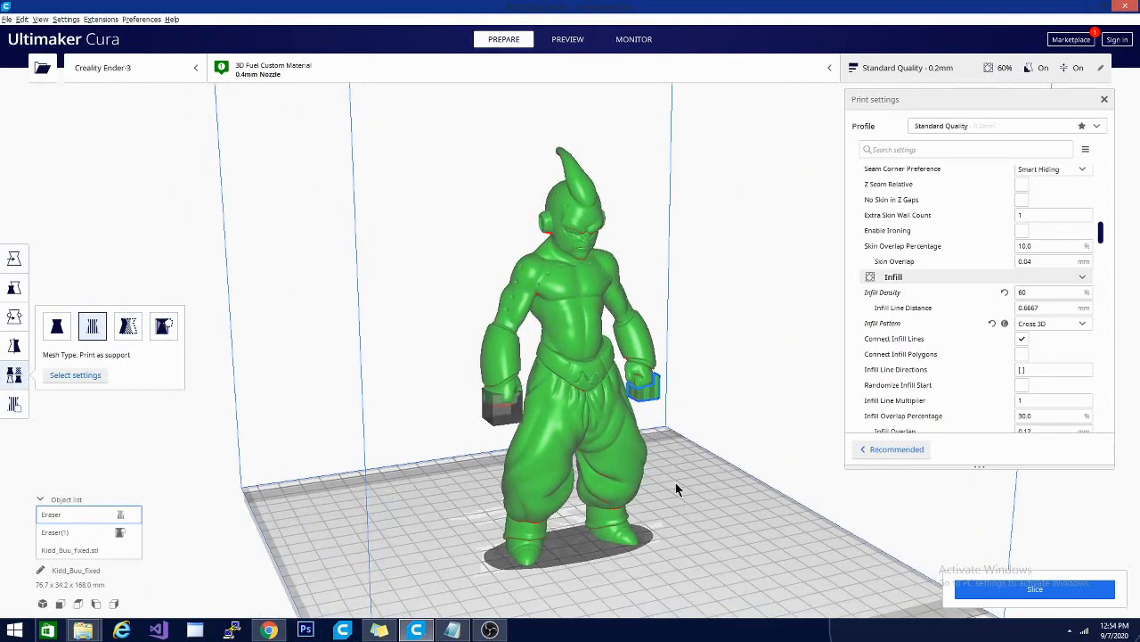
Step: Set the second cube to Print as support and uncheck Generate Support
left_click(164, 347)
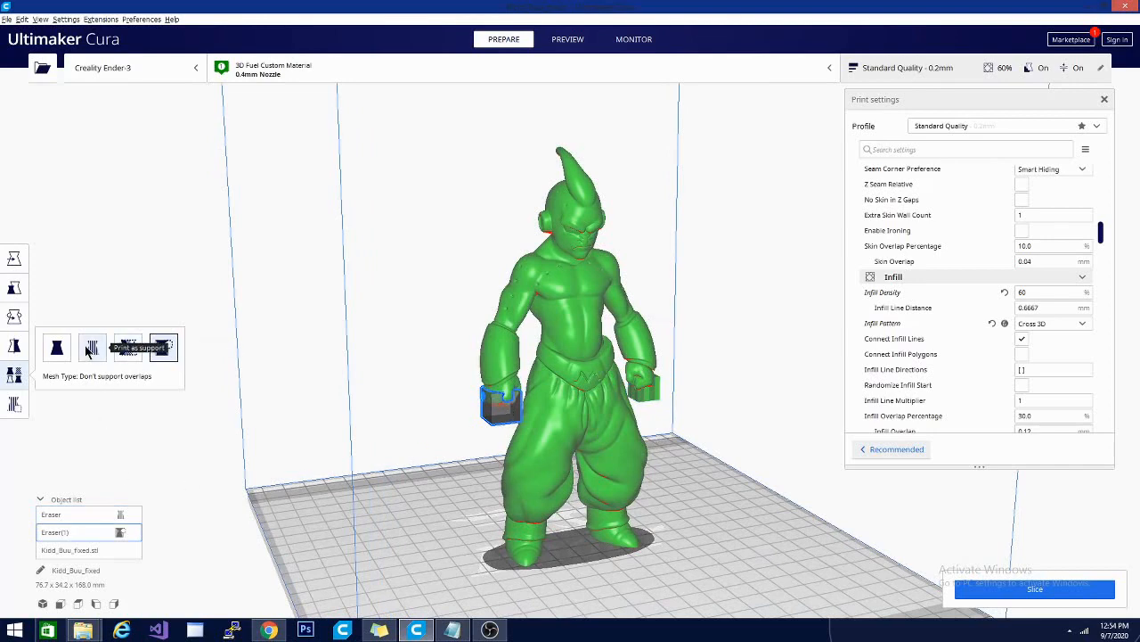
left_click(92, 326)
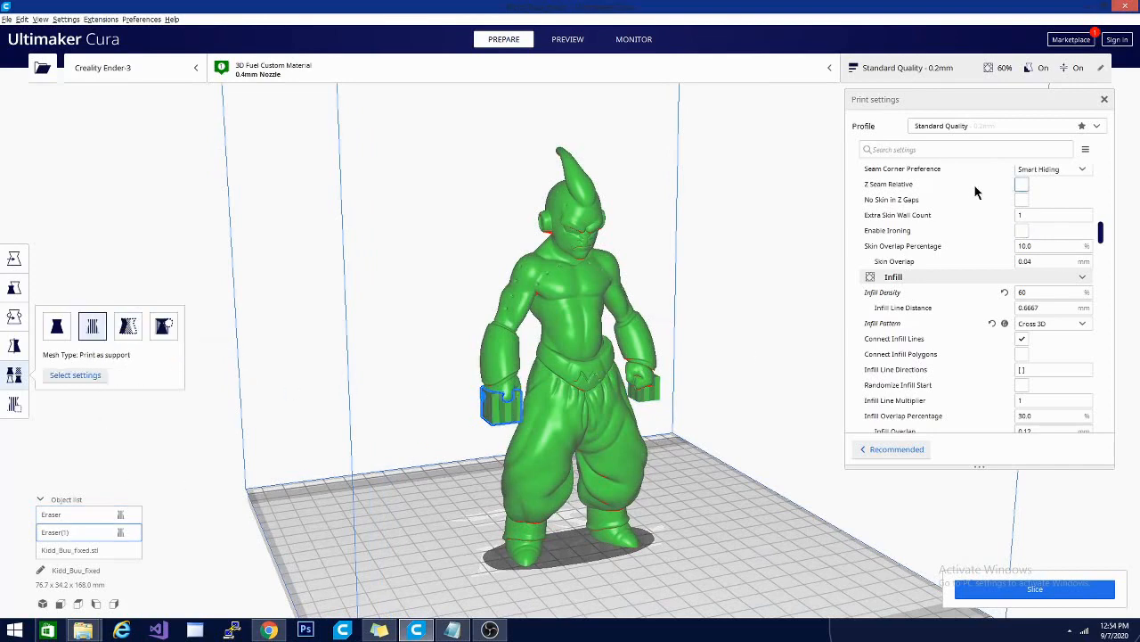
scroll("down", 3)
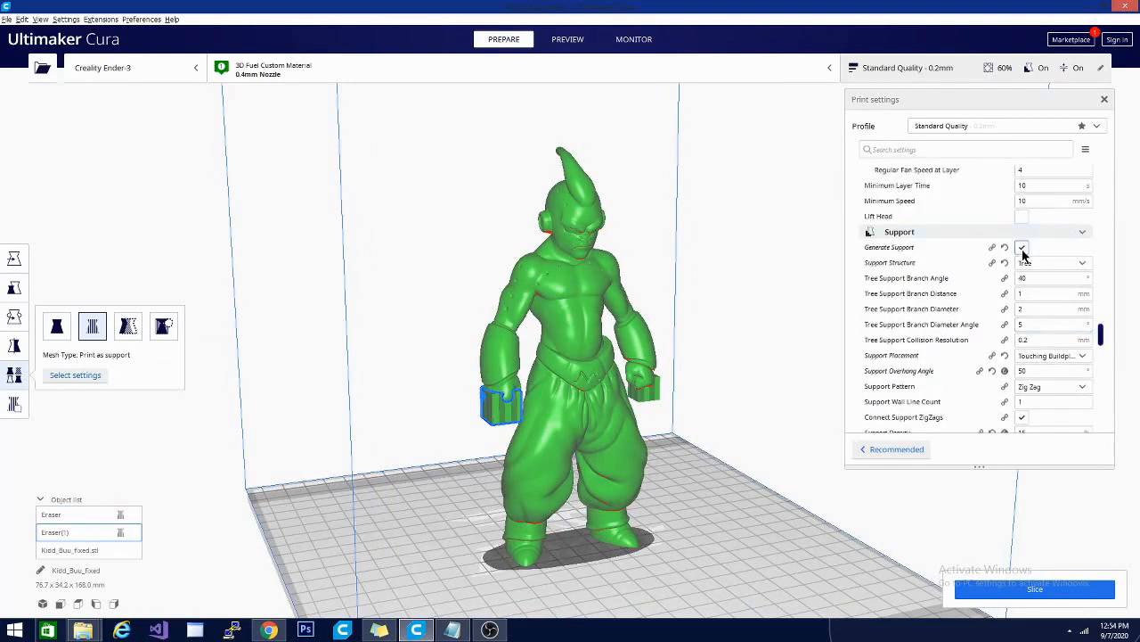
left_click(1023, 247)
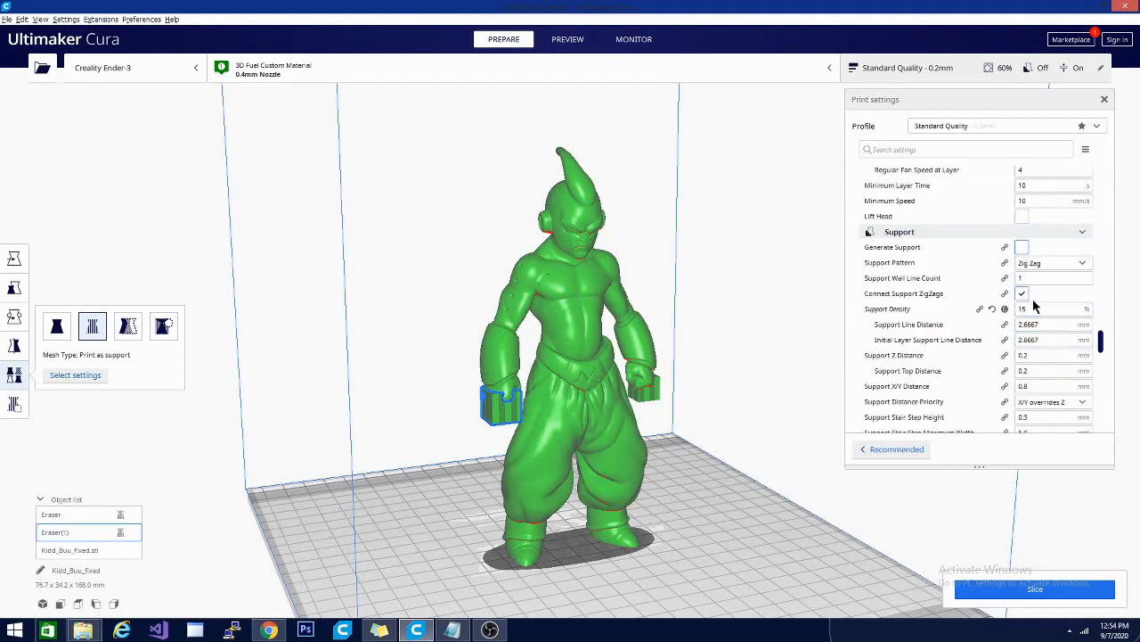
scroll("down", 3)
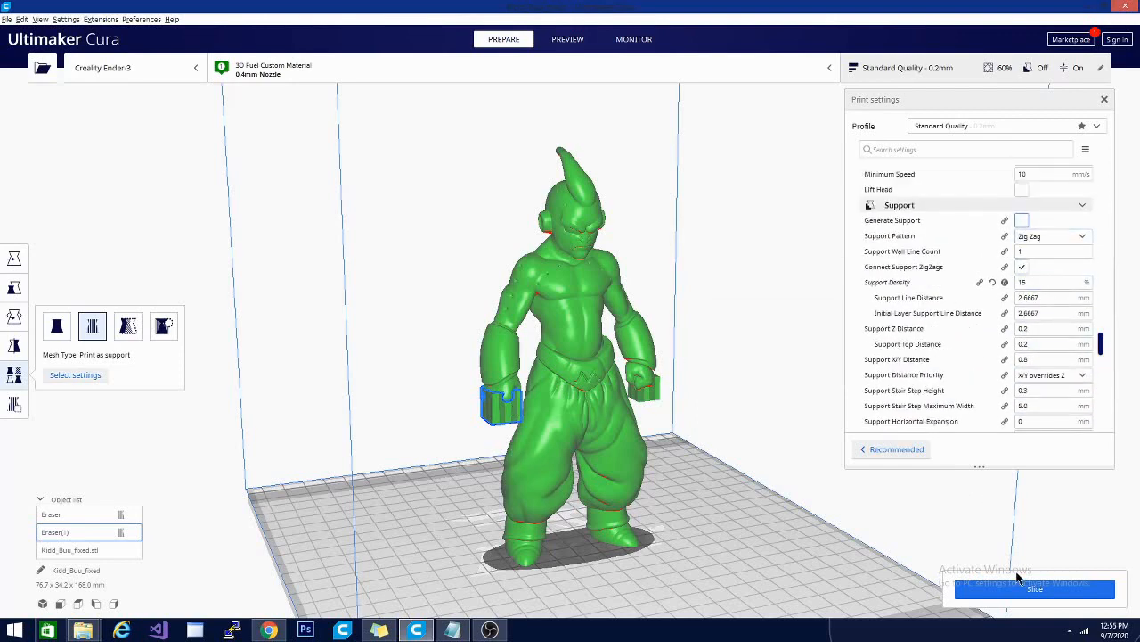
Step: Start slicing the figure with its support cubes while orbiting to inspect it front-on
left_click(1033, 588)
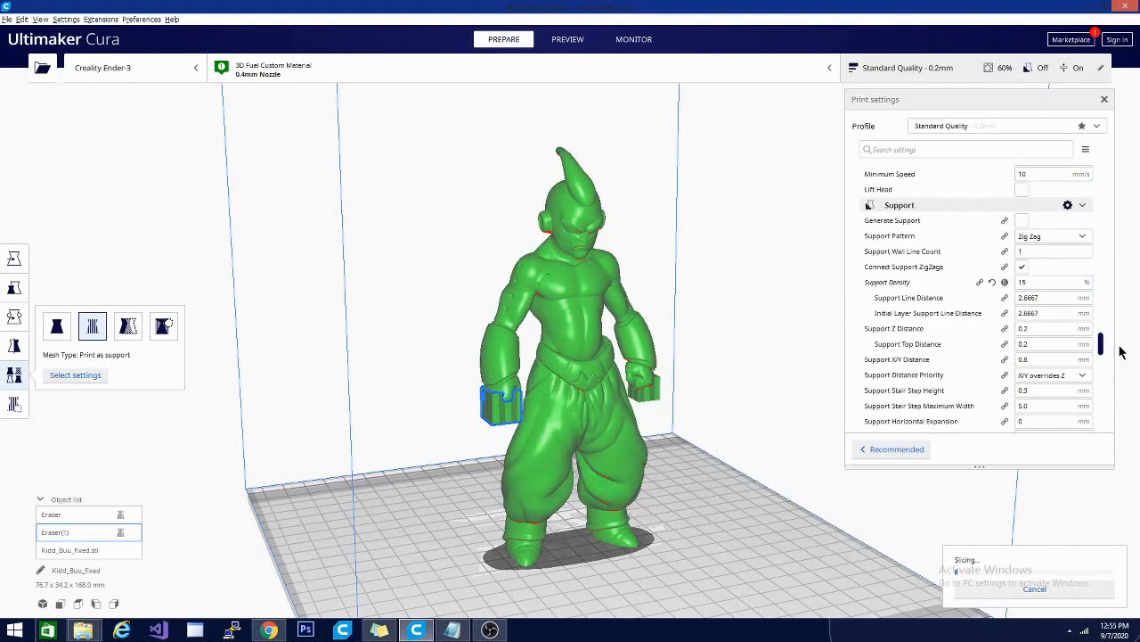
scroll("down", 3)
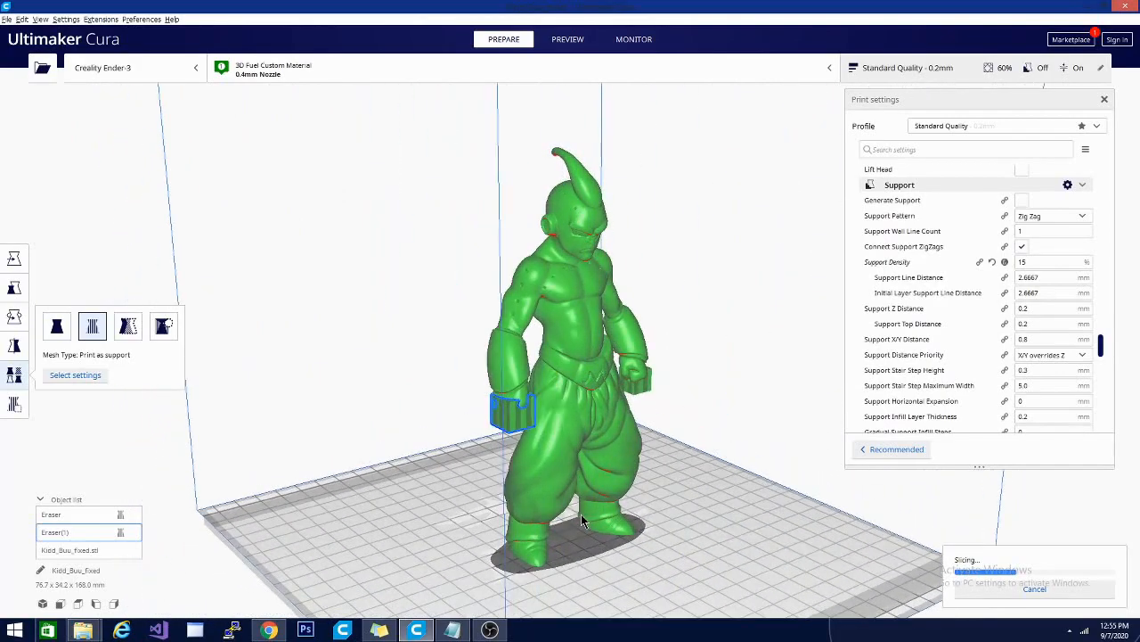
left_click_drag(584, 522, 686, 468)
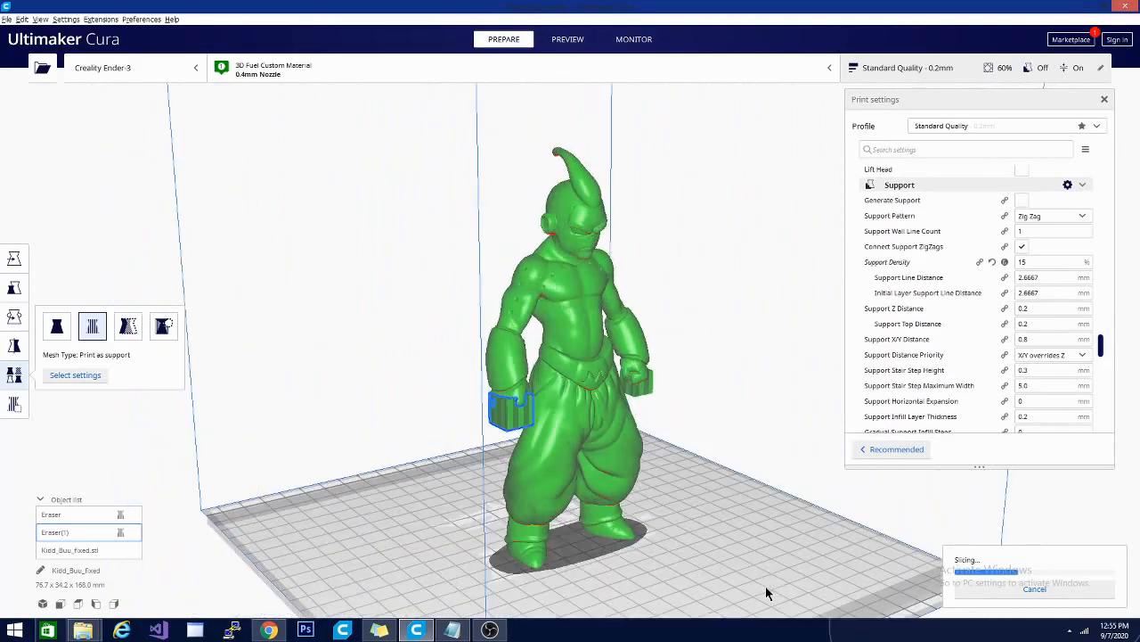
left_click_drag(768, 592, 548, 552)
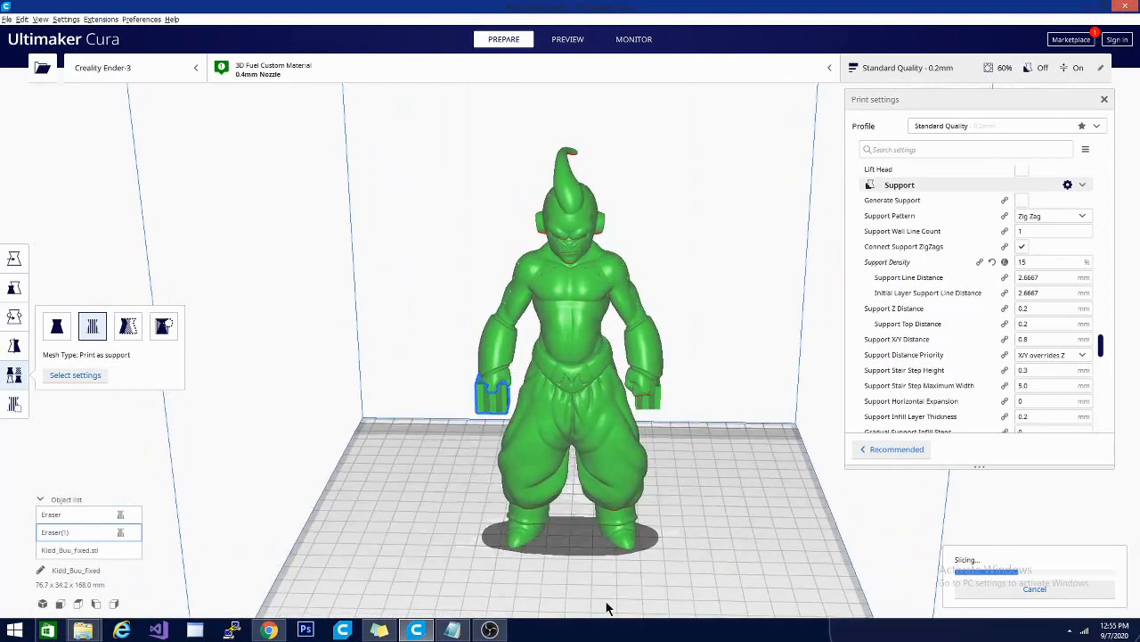
left_click(1052, 215)
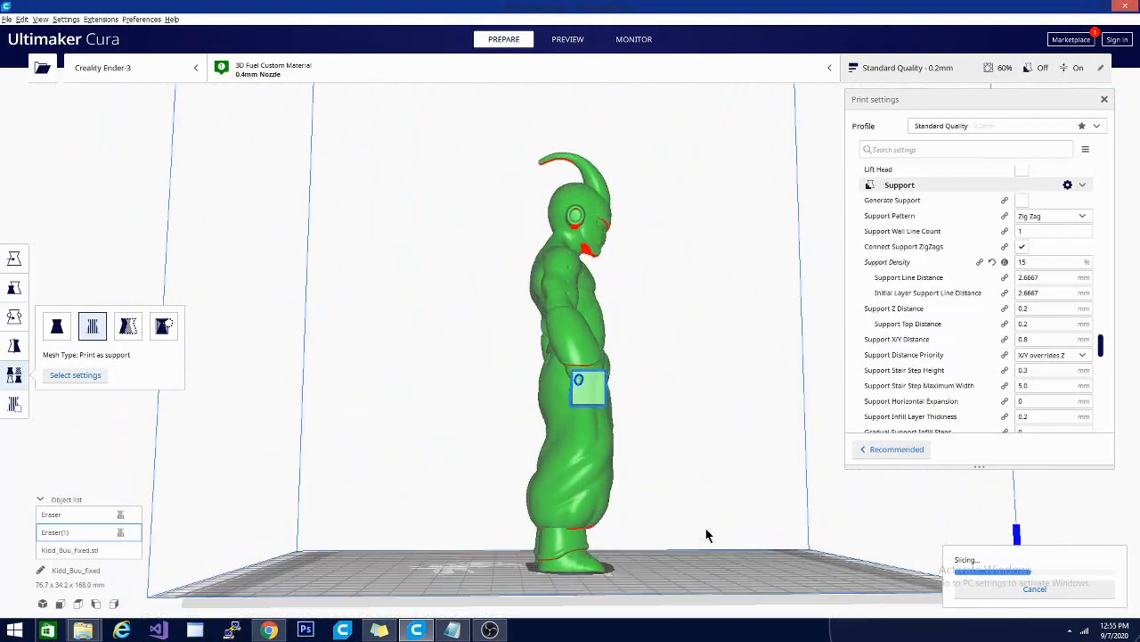
left_click_drag(708, 534, 557, 473)
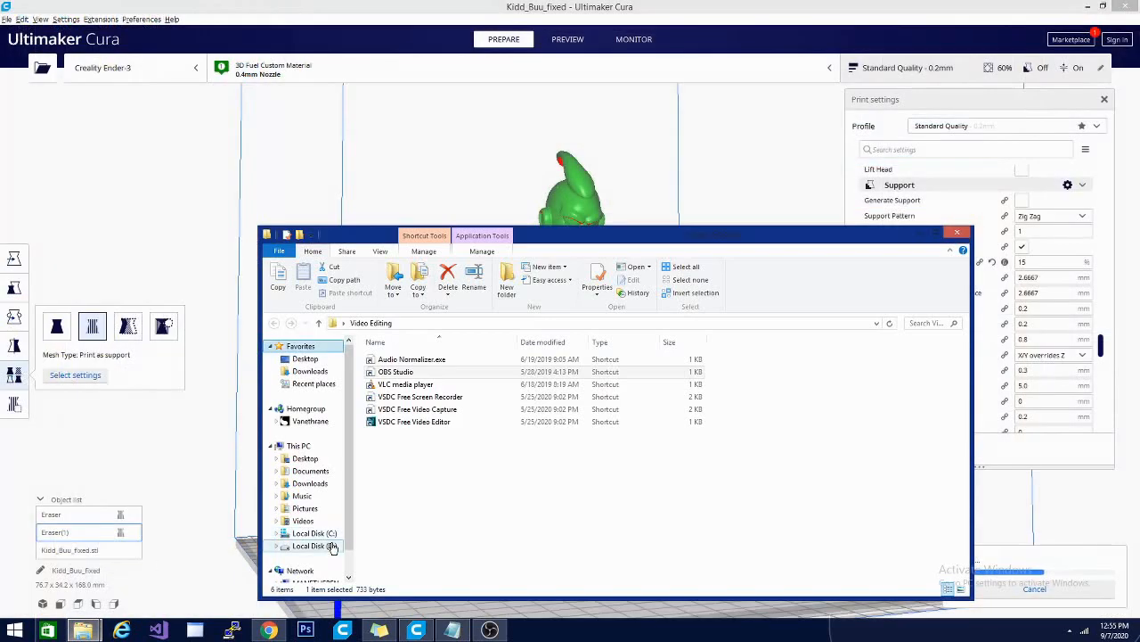
Step: Close the Video Editing File Explorer window to reveal the 19 h 18 min slice estimate
left_click(311, 545)
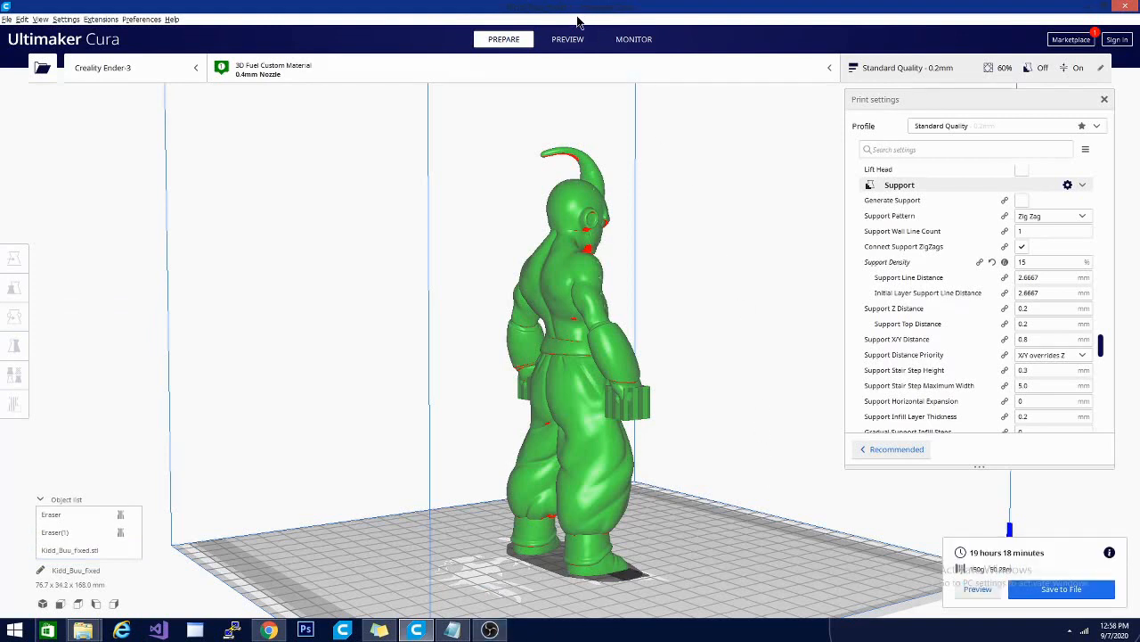
Step: Open the layer preview and wait for the sliced figure's layers to finish processing
left_click(567, 38)
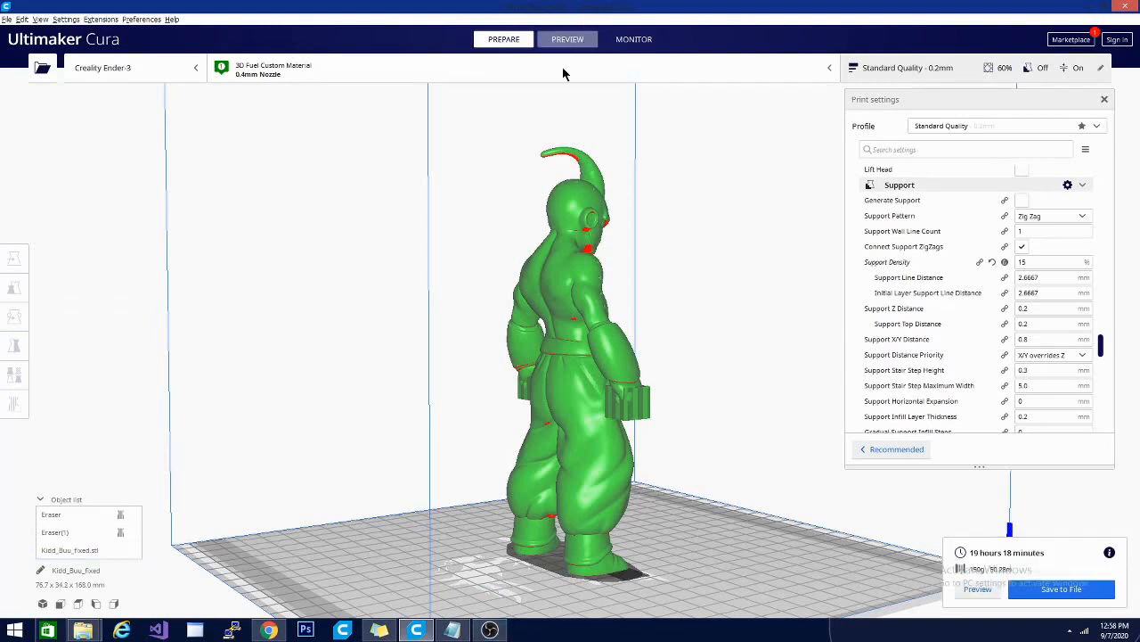
left_click(567, 38)
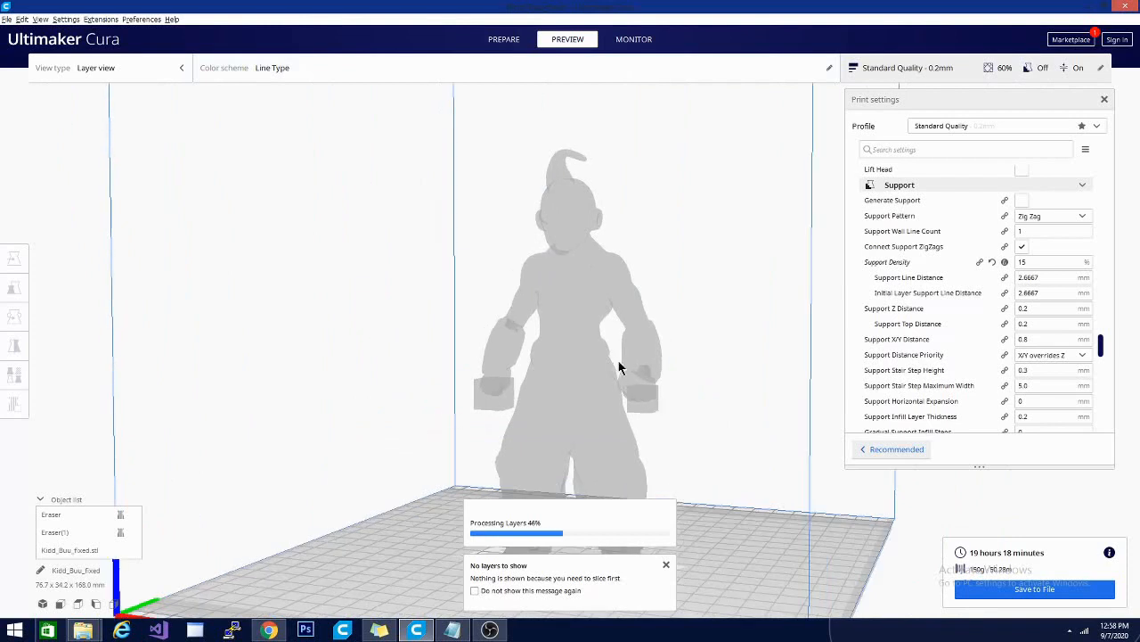
mouse_move(598, 521)
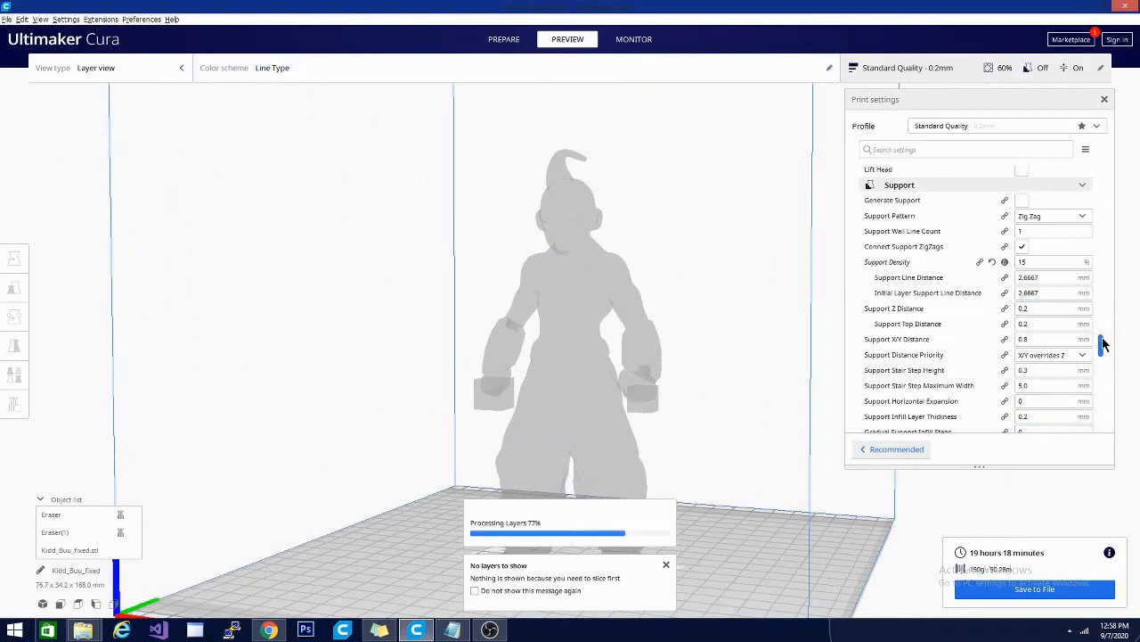
scroll("down", 3)
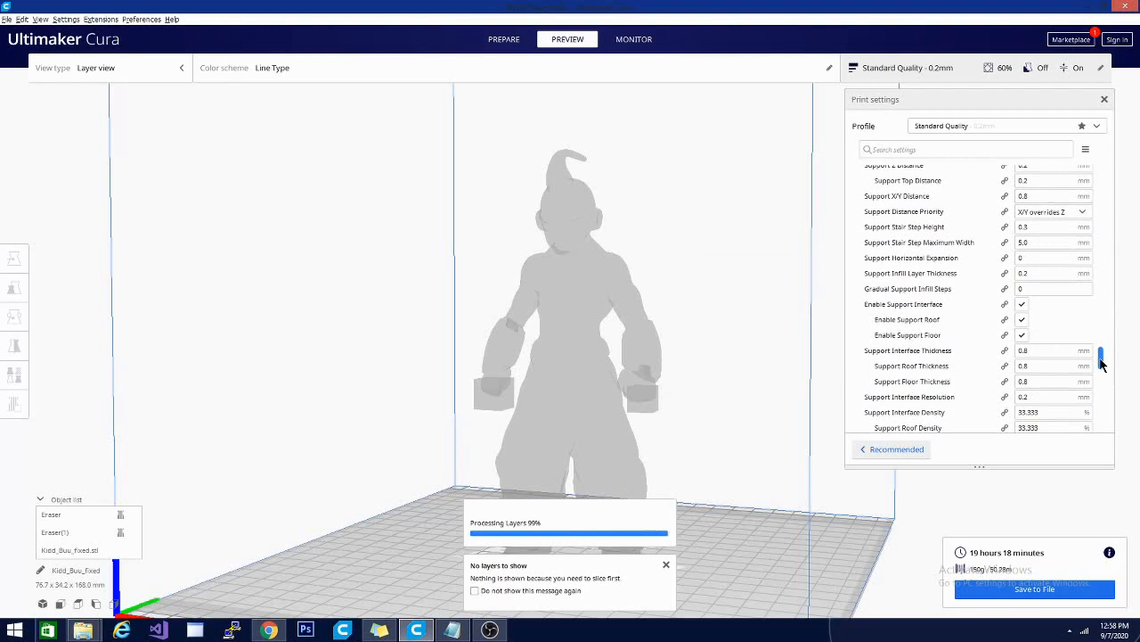
scroll("down", 3)
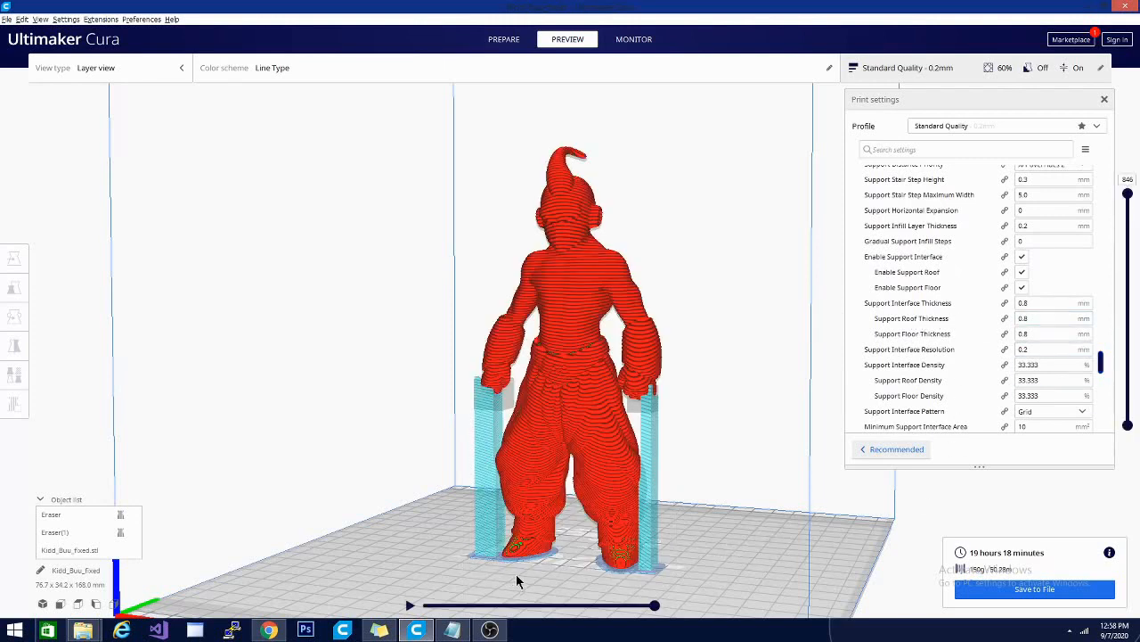
mouse_move(585, 588)
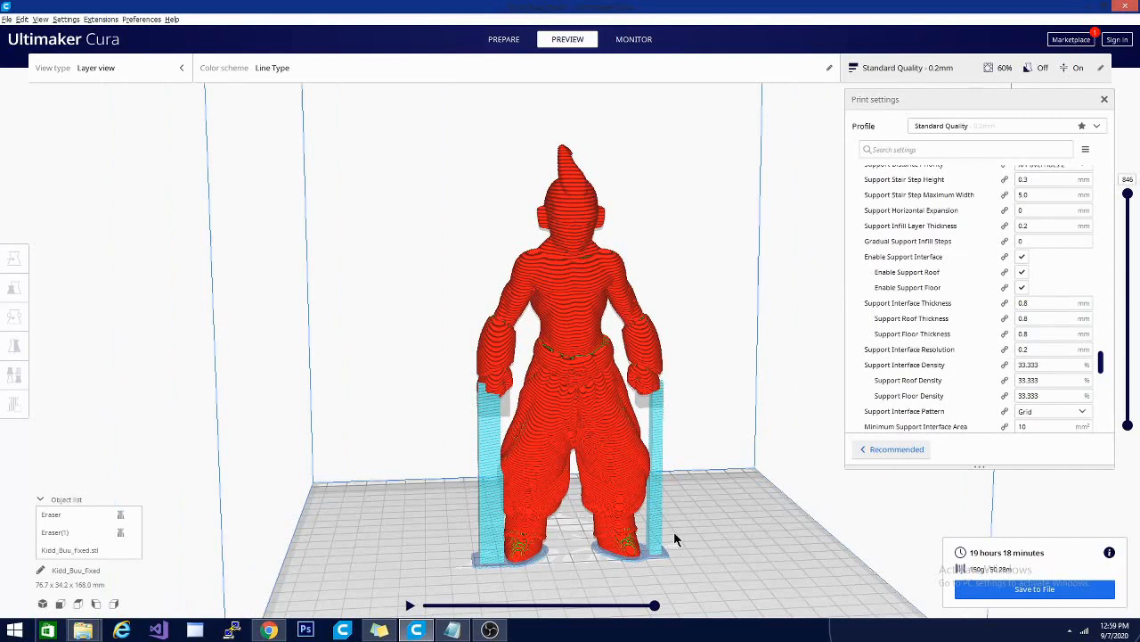
mouse_move(644, 401)
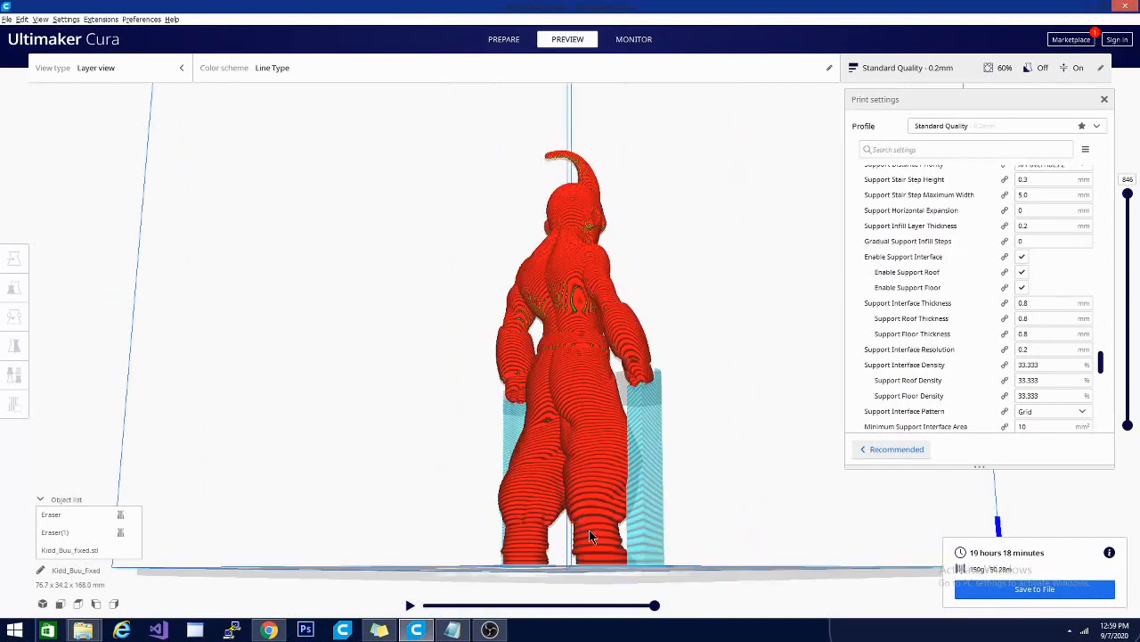
mouse_move(671, 496)
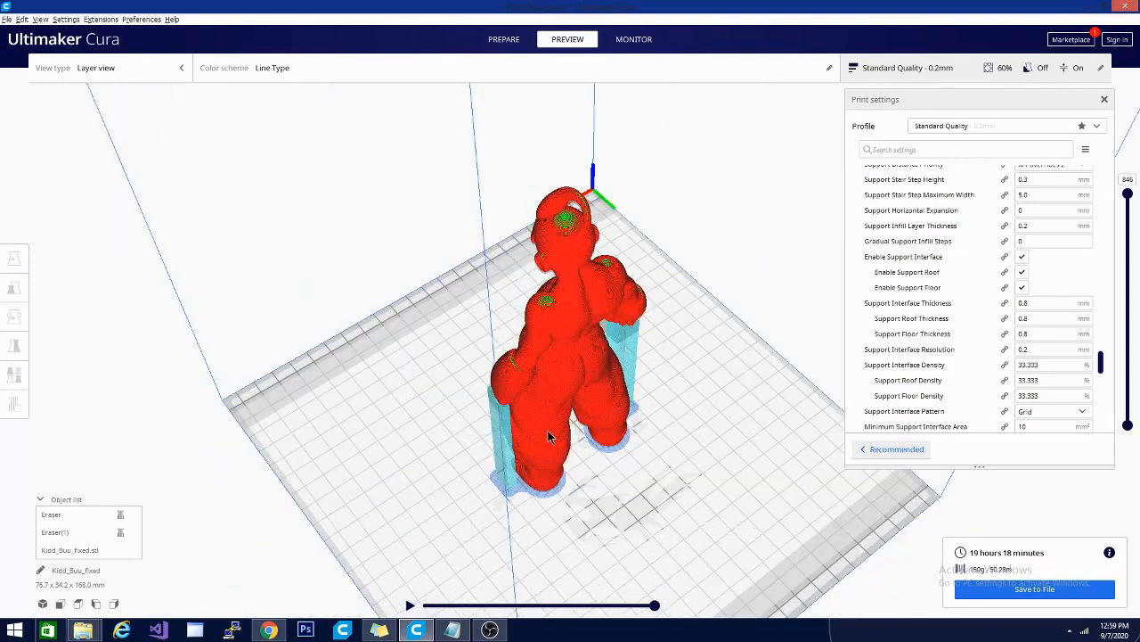
mouse_move(788, 99)
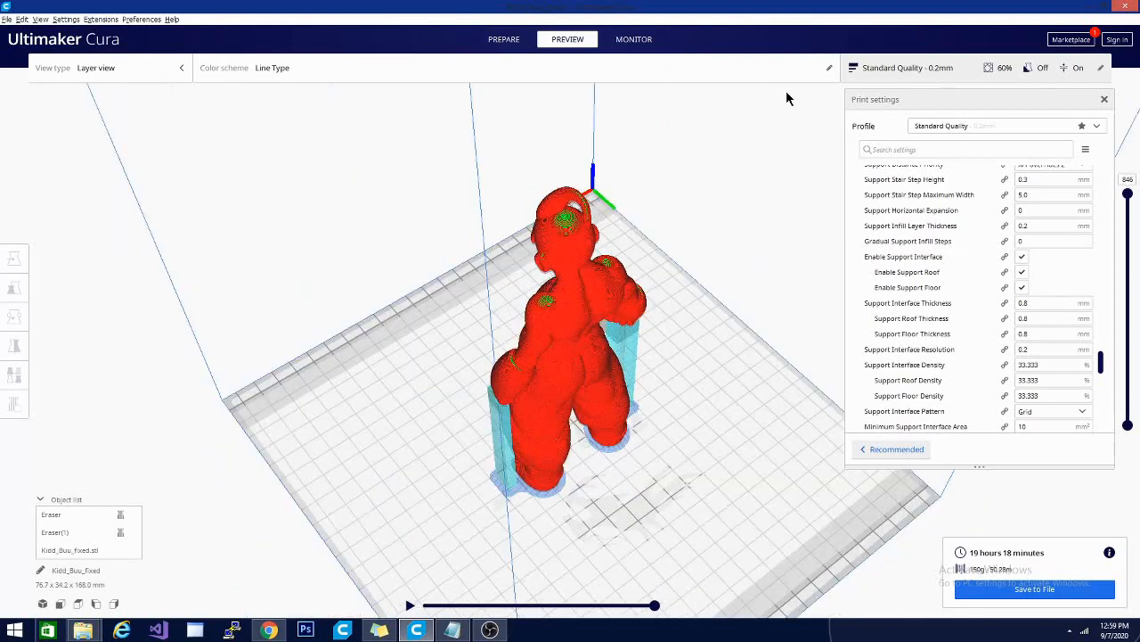
Step: Change the support pattern from Zig Zag to Concentric and re-slice, estimating 18 h 59 min
left_click(503, 38)
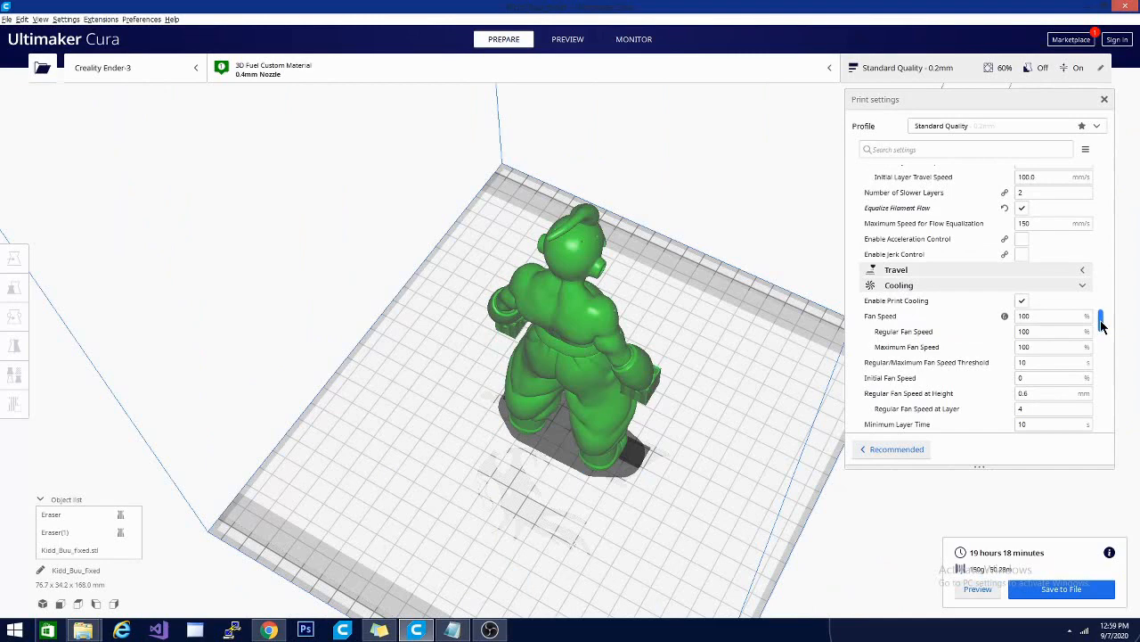
scroll("down", 3)
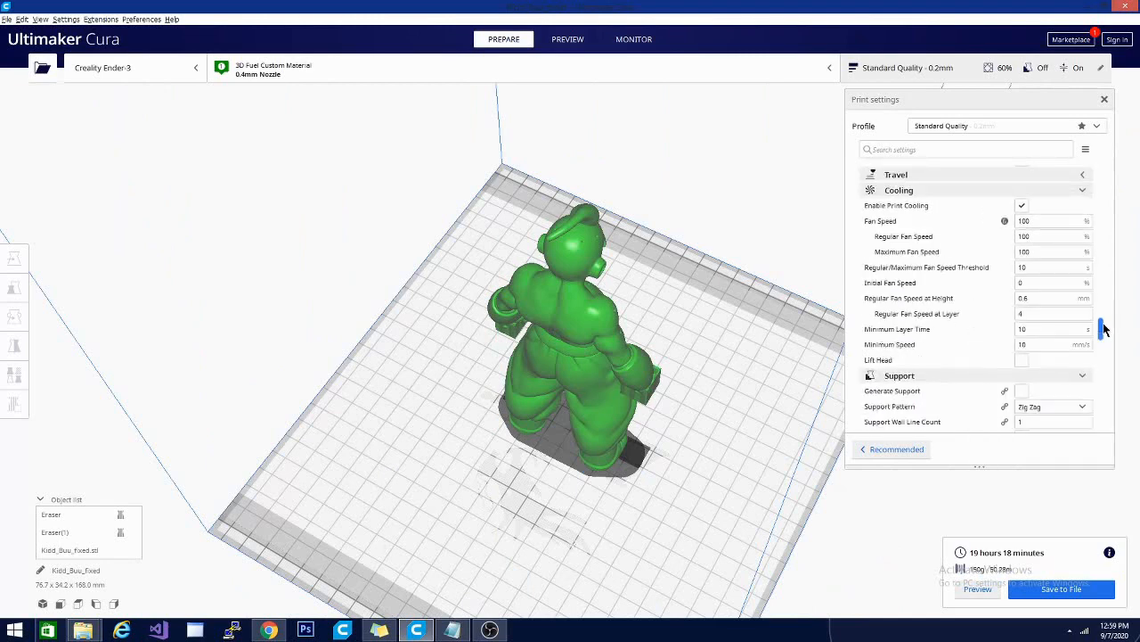
scroll("down", 3)
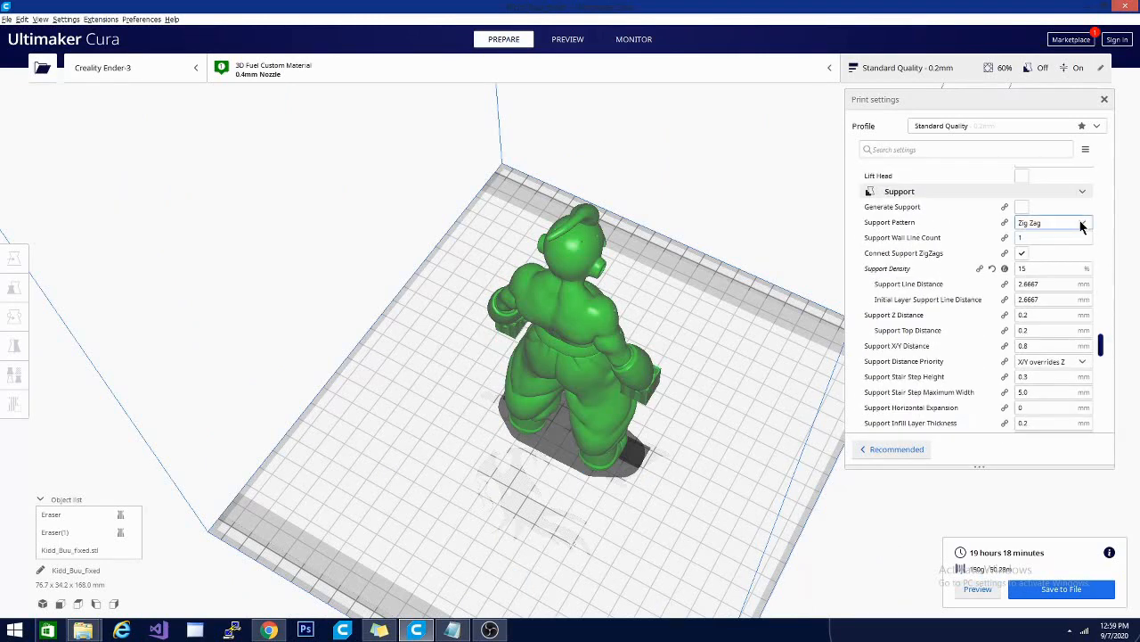
left_click(1051, 222)
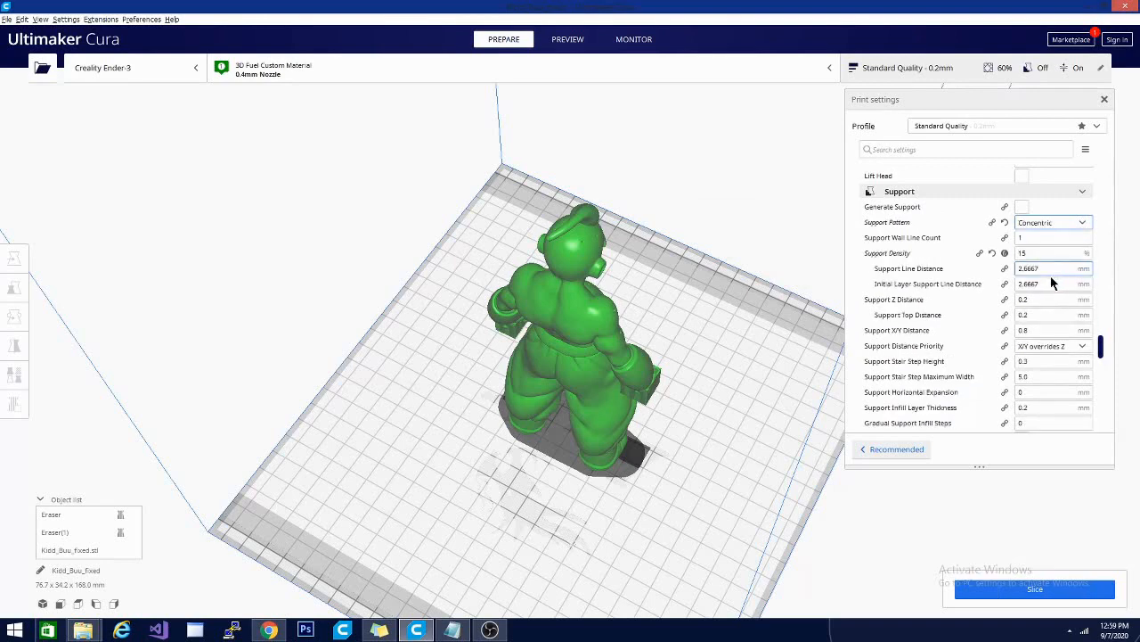
left_click(1035, 588)
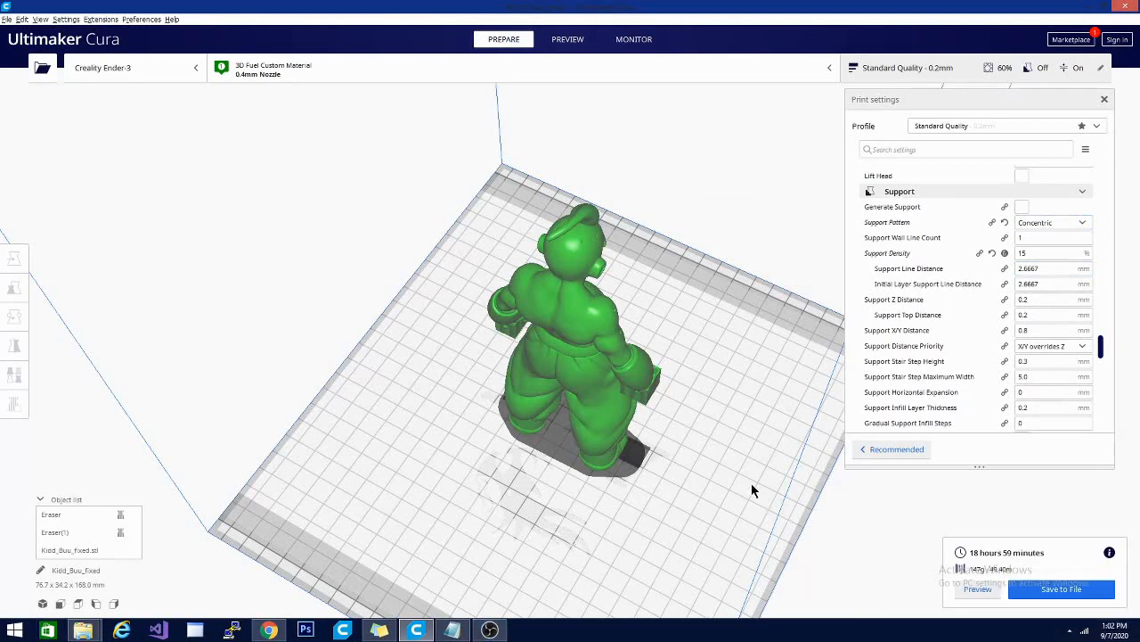
left_click(568, 39)
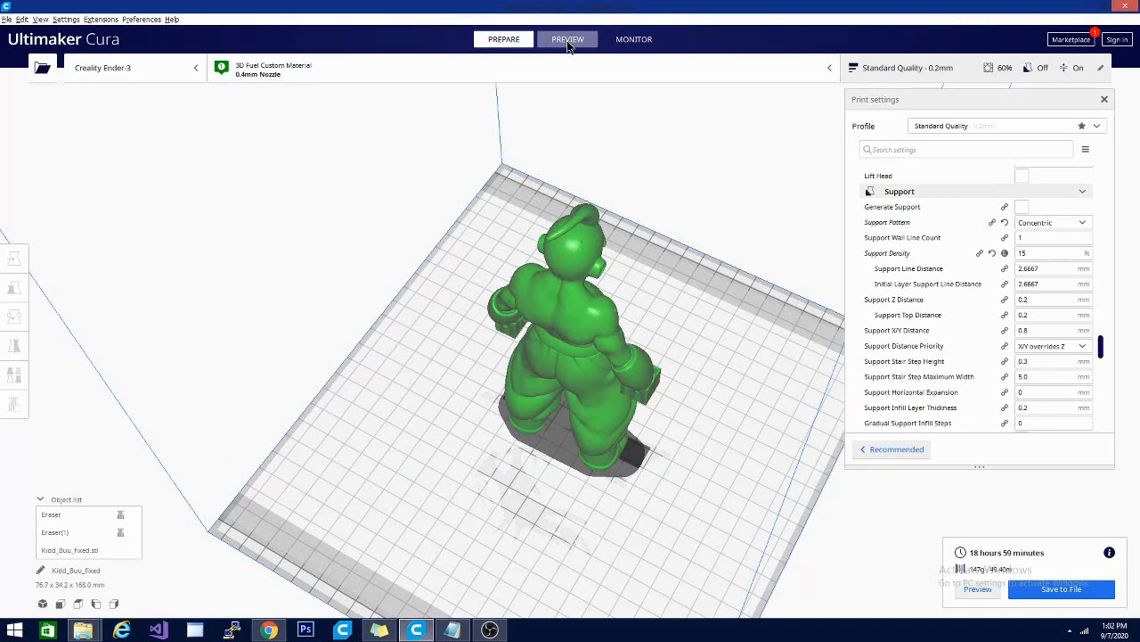
Step: Inspect the concentric support columns under both hands from several angles in layer view
left_click(567, 38)
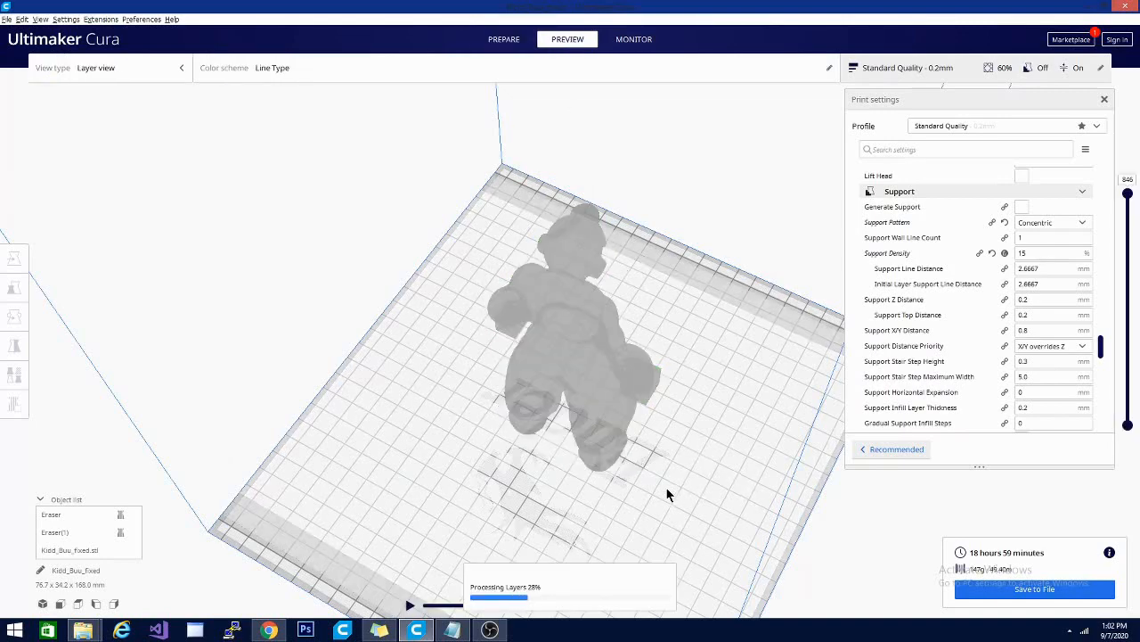
left_click_drag(669, 494, 534, 414)
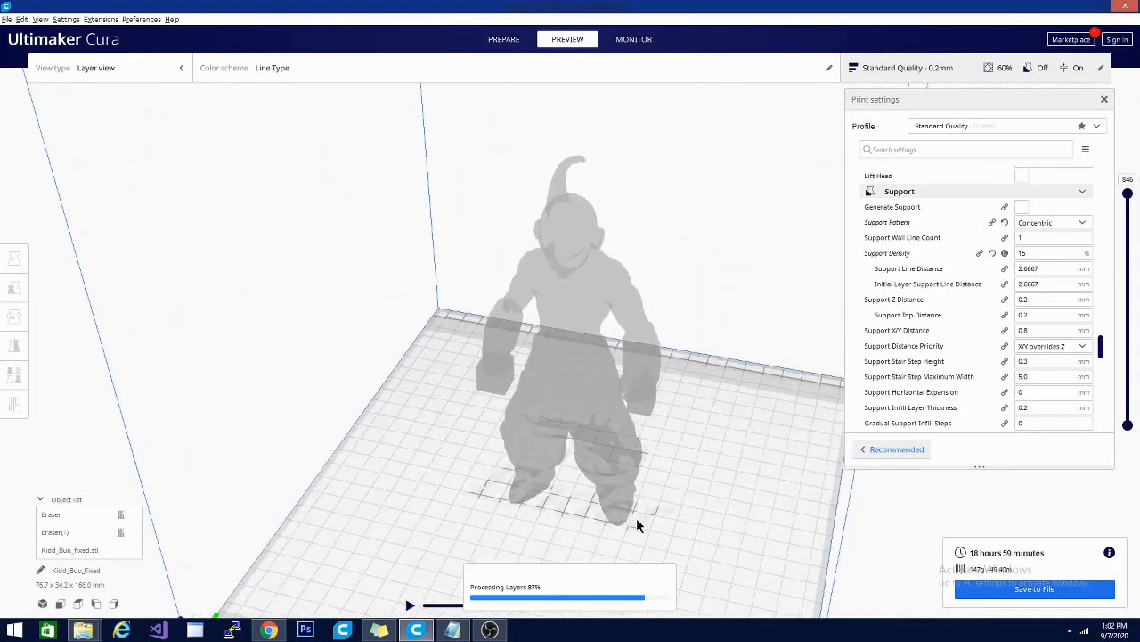
mouse_move(611, 519)
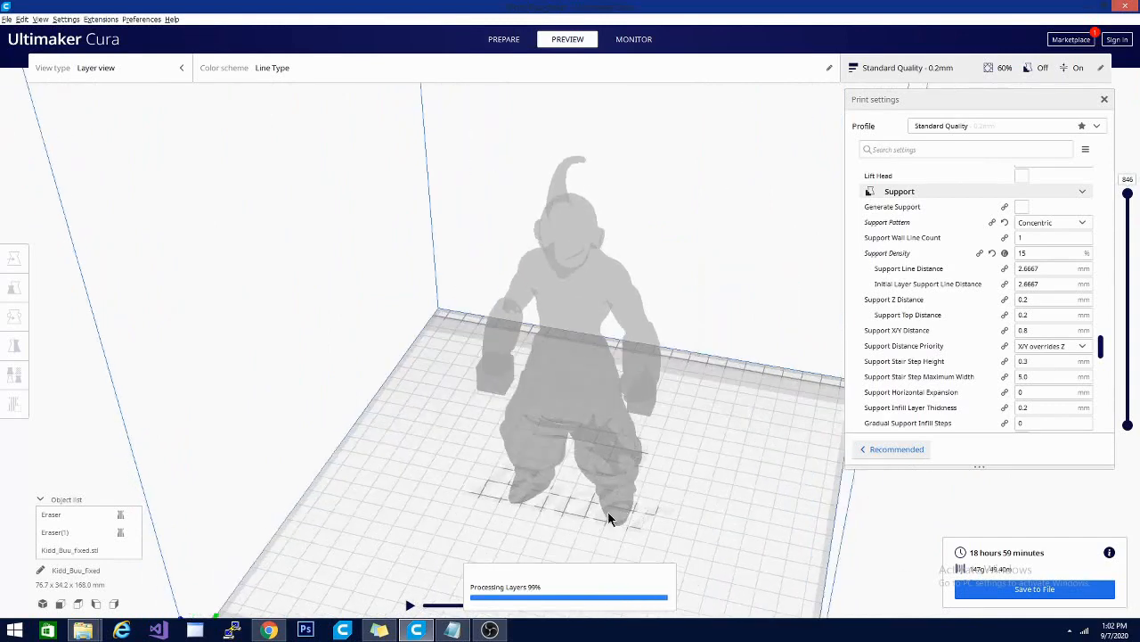
left_click_drag(611, 517, 695, 487)
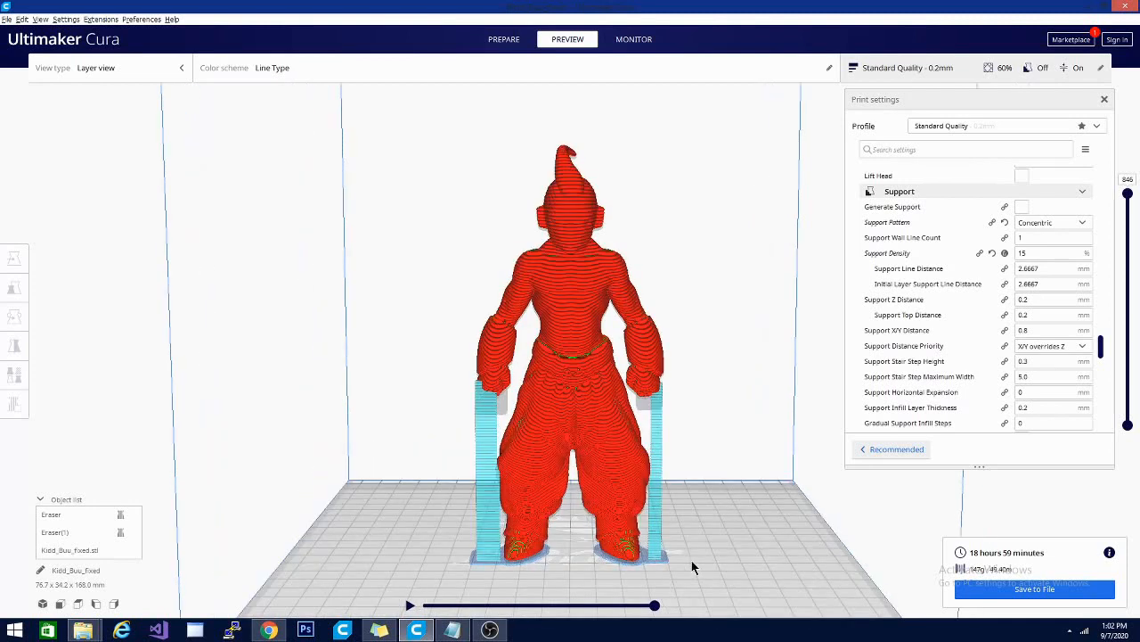
mouse_move(744, 548)
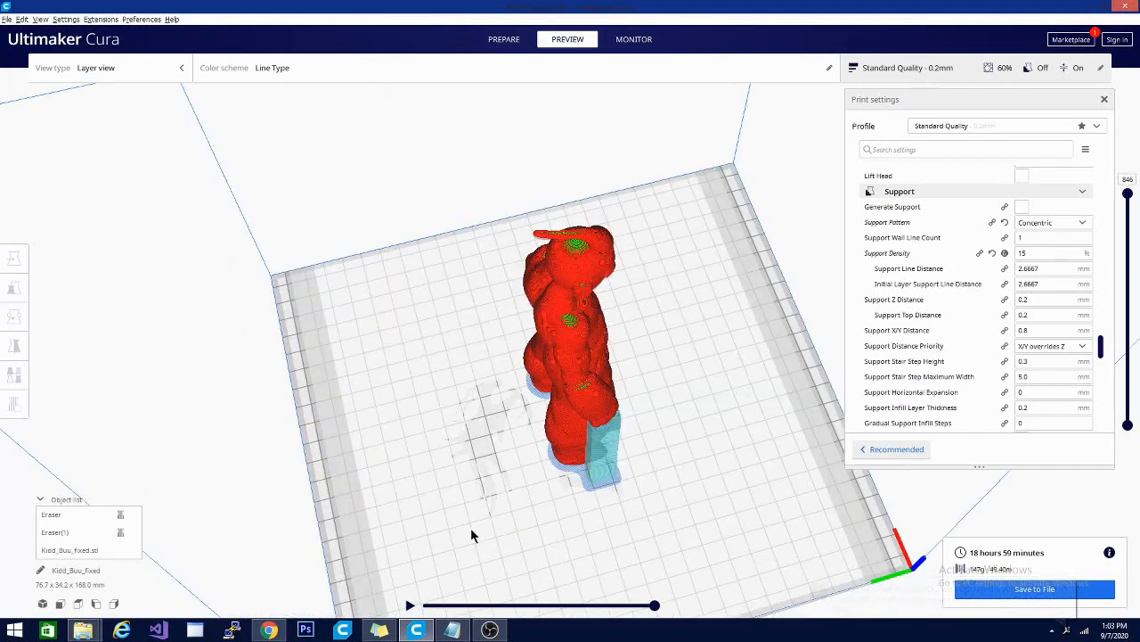
mouse_move(725, 494)
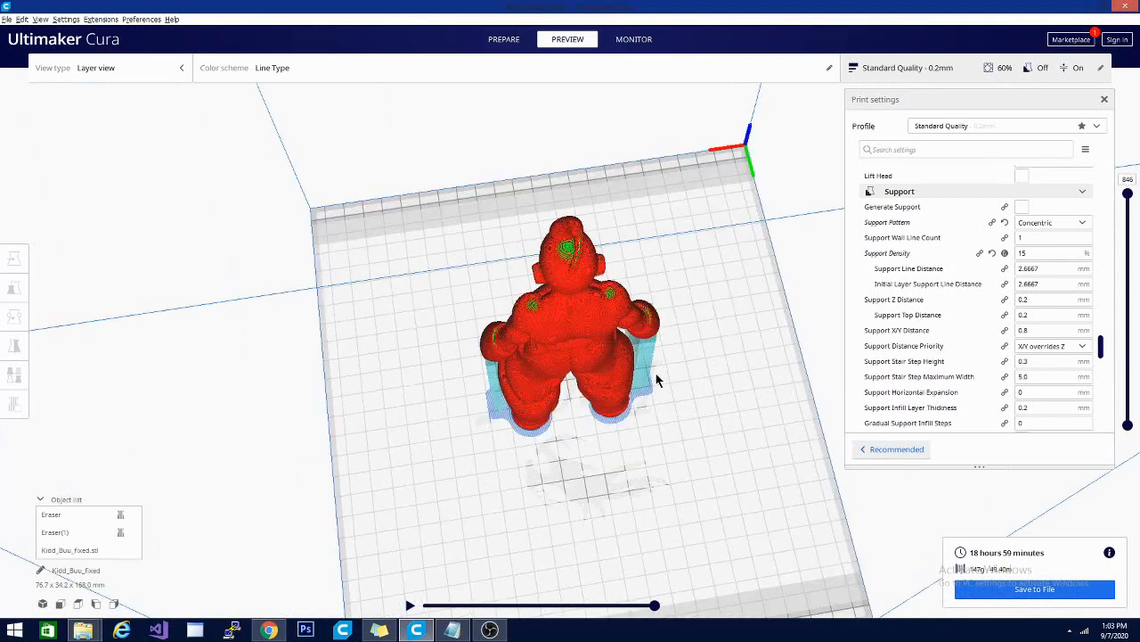
mouse_move(524, 327)
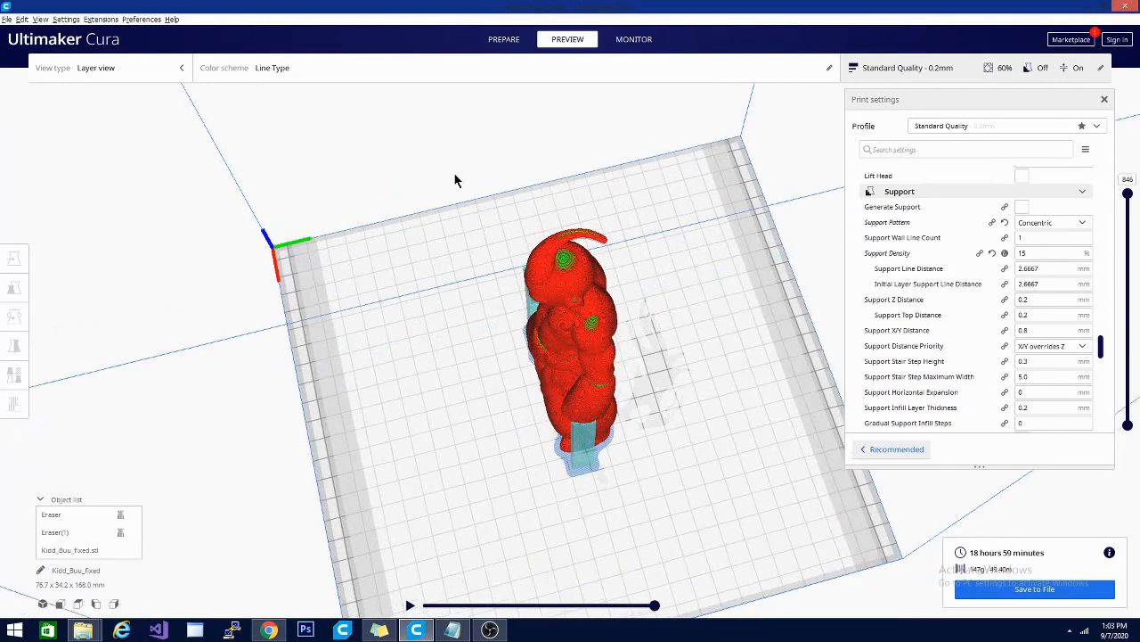
mouse_move(426, 95)
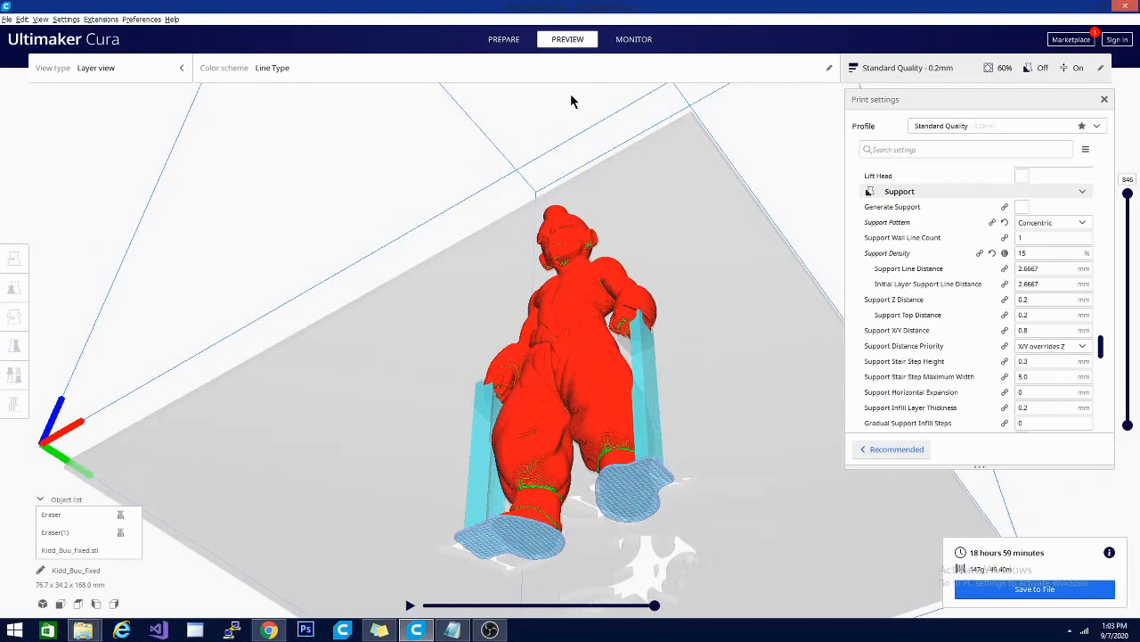
Step: Return to Prepare and orbit to look down on the figure from above
left_click(504, 39)
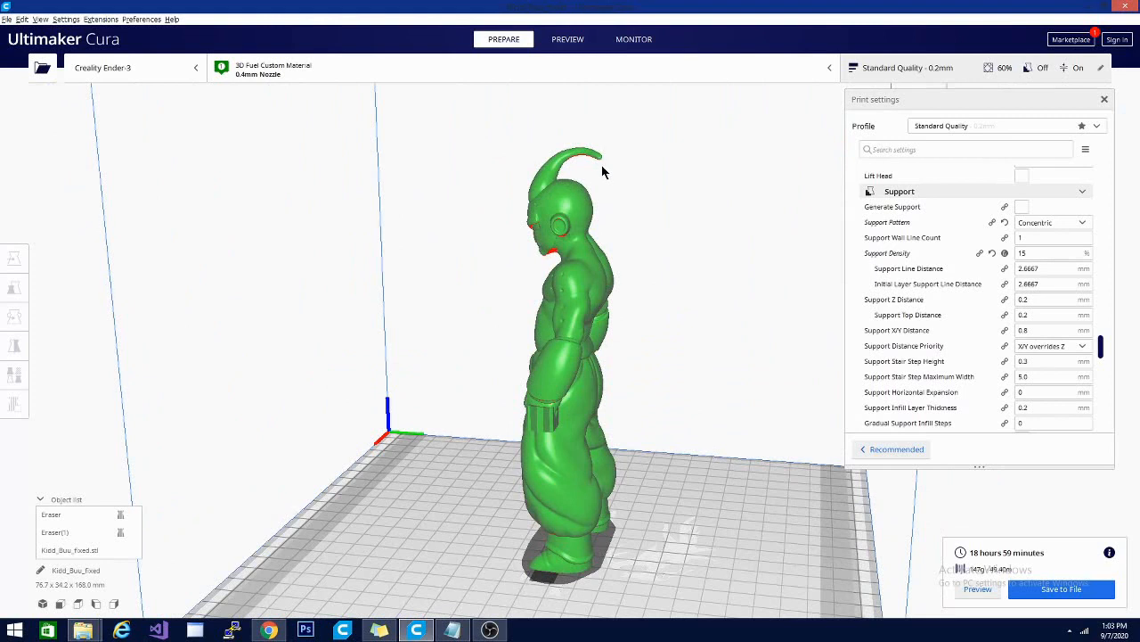
mouse_move(568, 163)
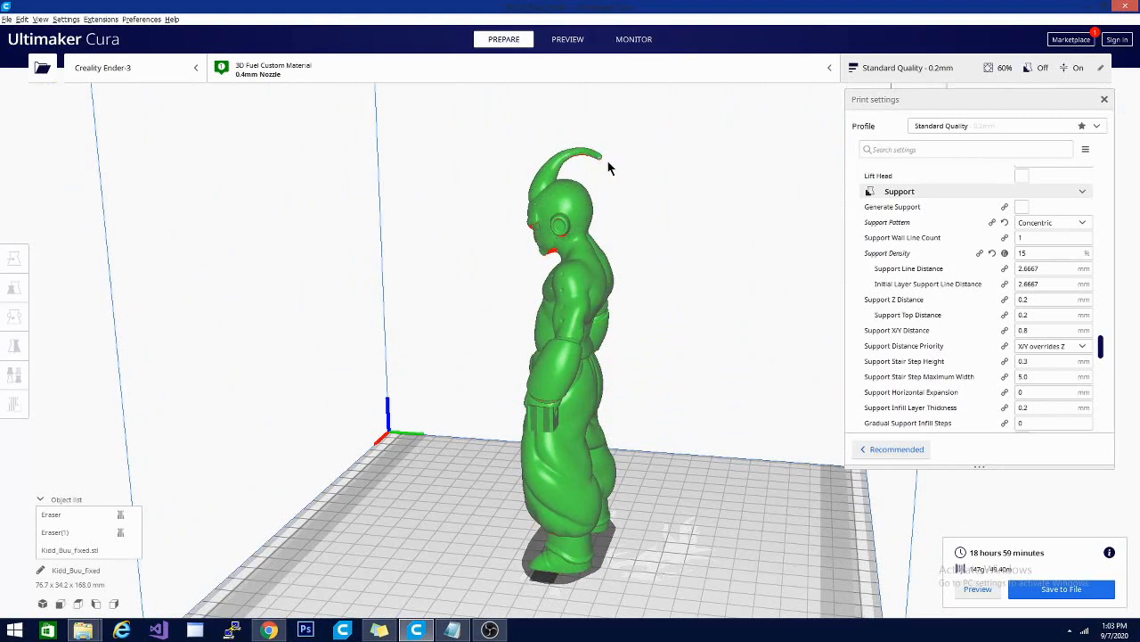
mouse_move(604, 169)
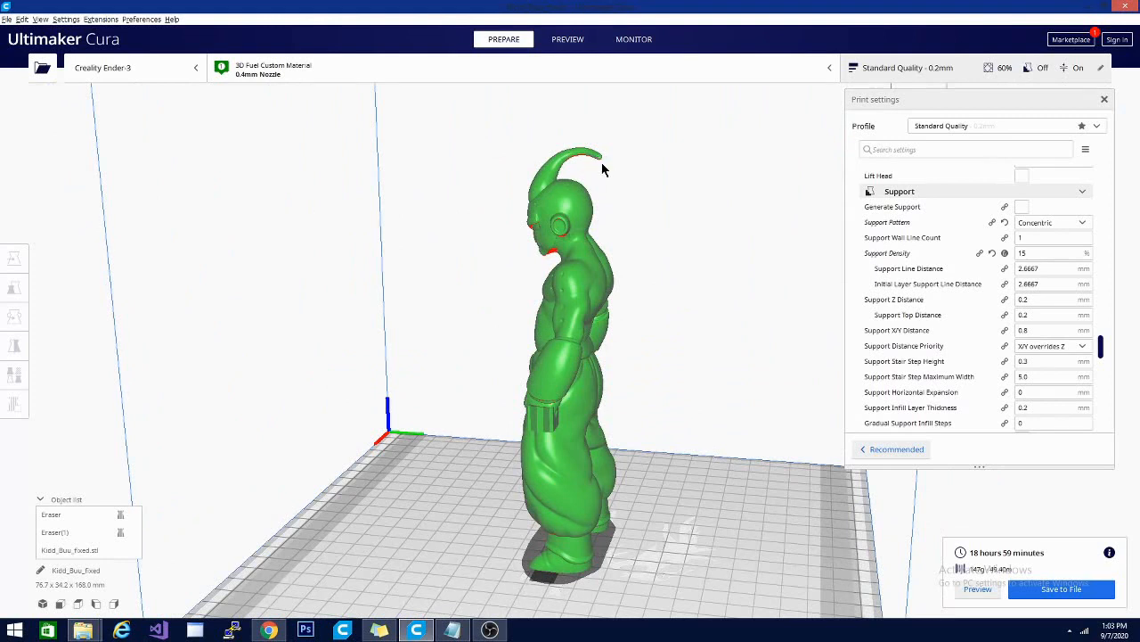
mouse_move(601, 170)
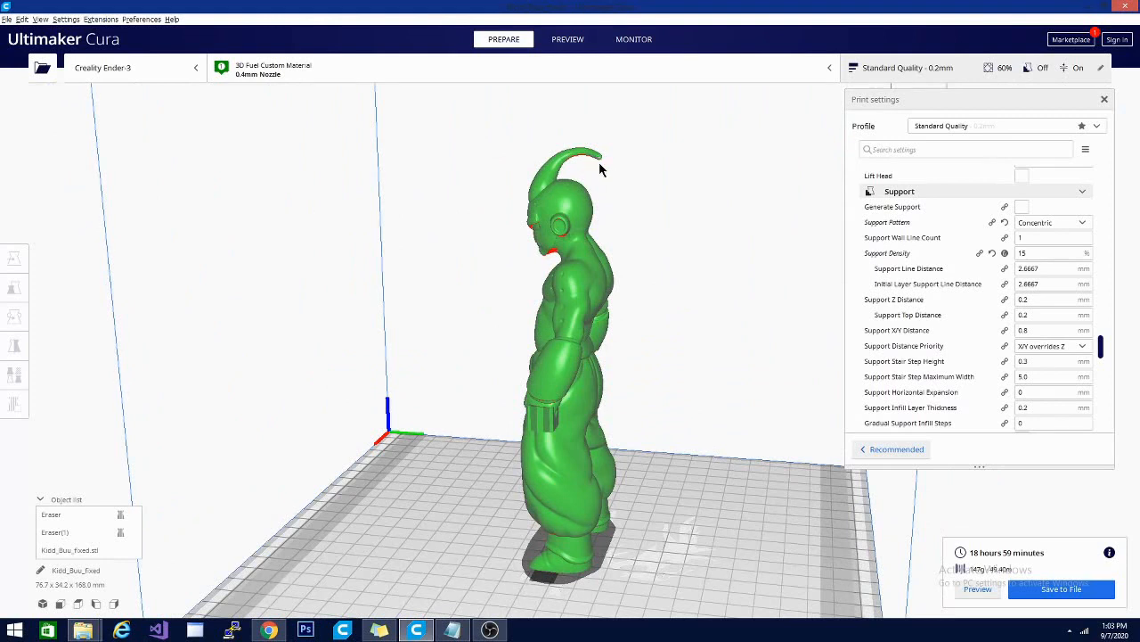
mouse_move(570, 161)
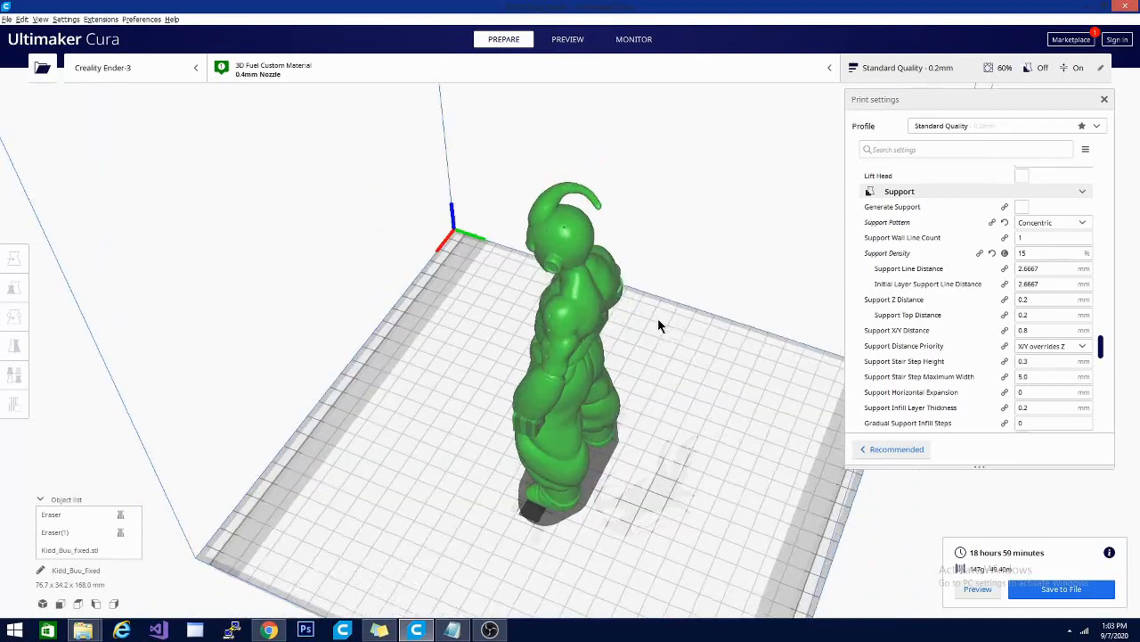
left_click_drag(659, 325, 713, 390)
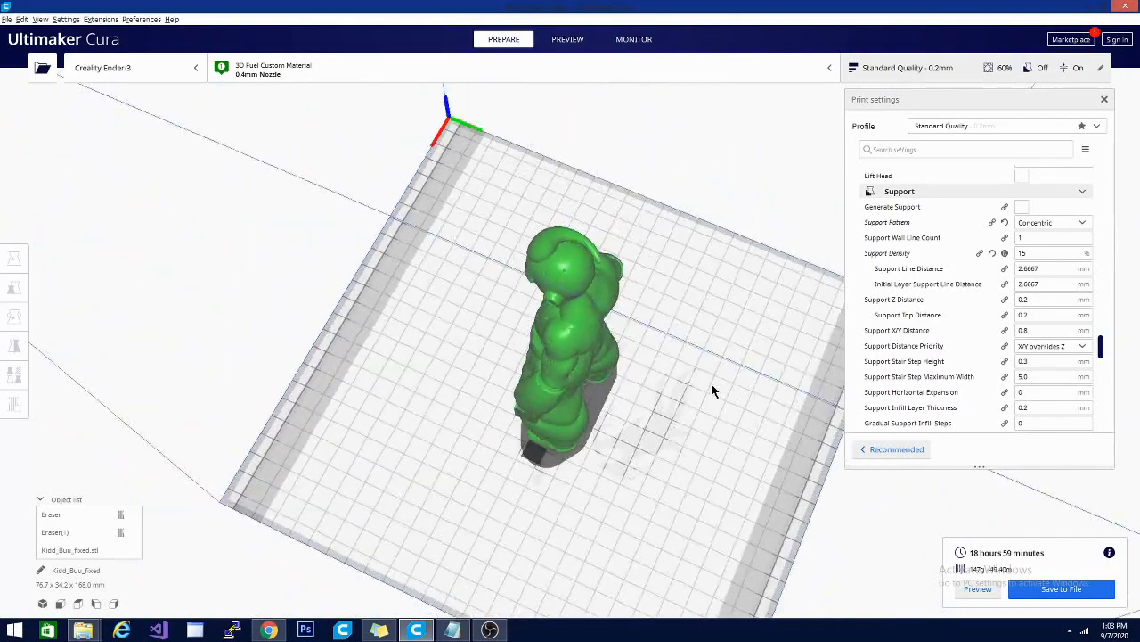
left_click_drag(713, 390, 612, 267)
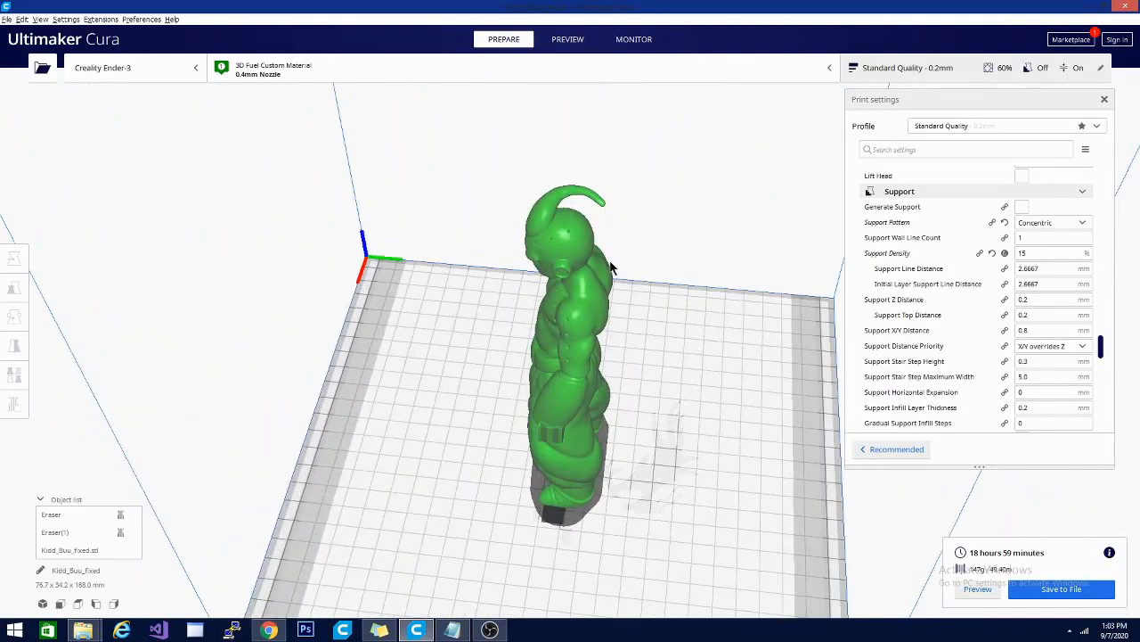
mouse_move(760, 363)
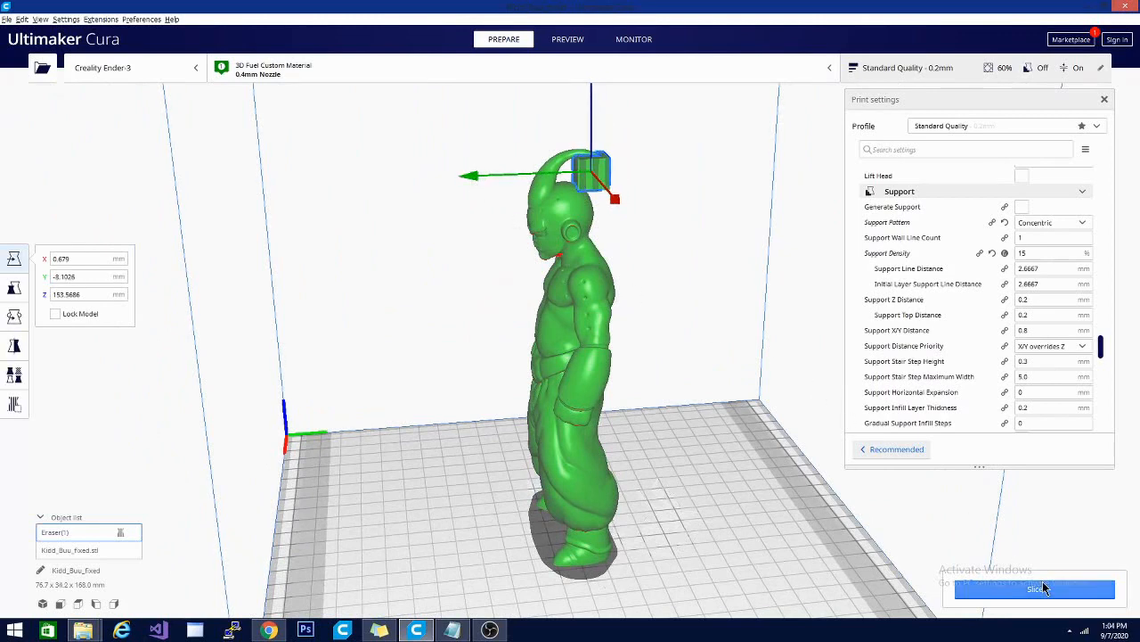
Step: Switch the support pattern to Zig Zag and re-slice, estimating 18 h 12 min
left_click(1052, 222)
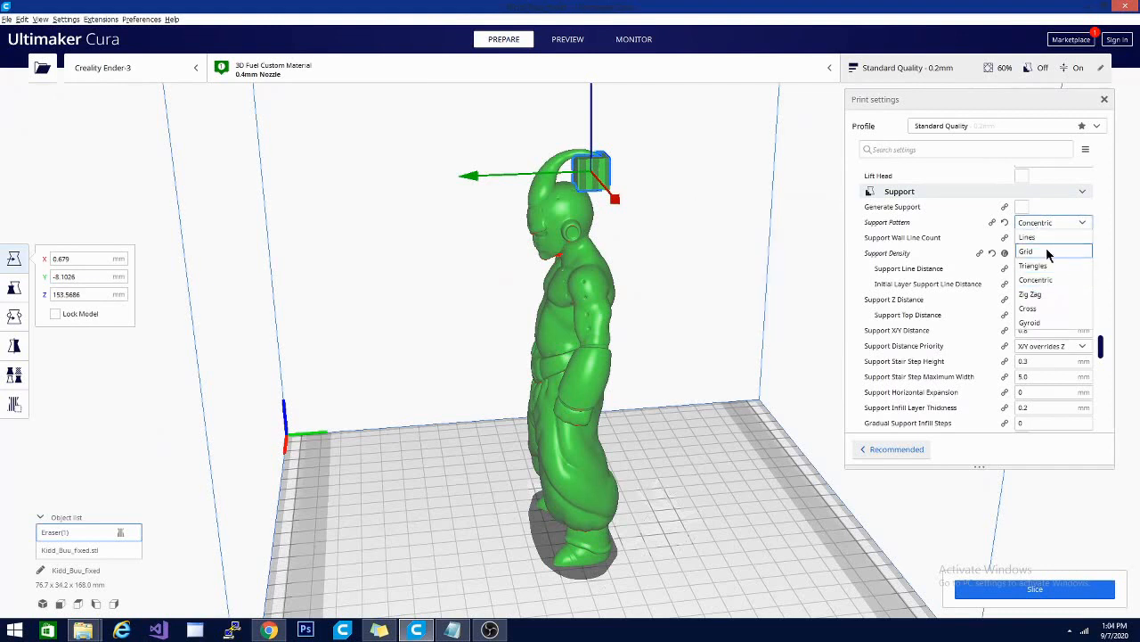
left_click(1030, 294)
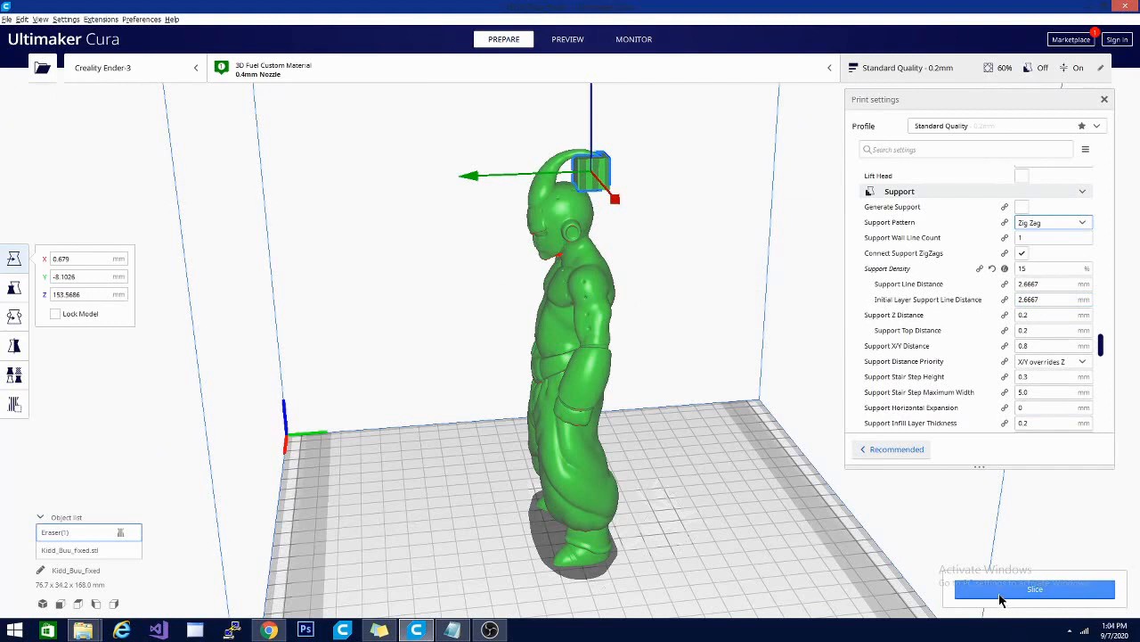
left_click(1035, 589)
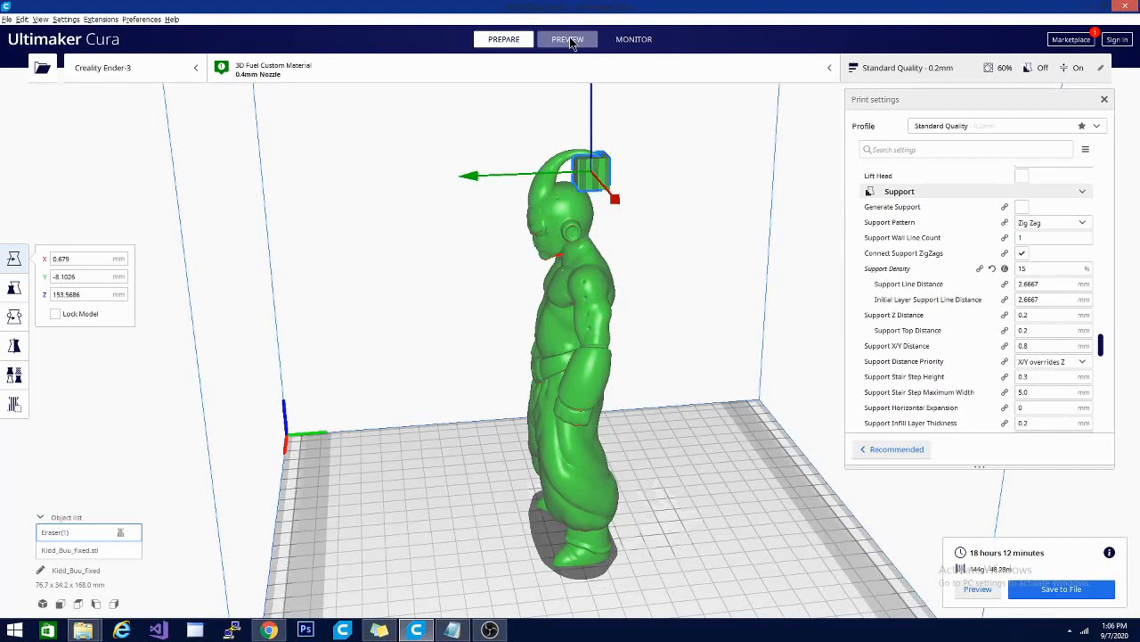
Step: Preview the sliced Kid Buu layer by layer and orbit to view the figure's back
left_click(567, 39)
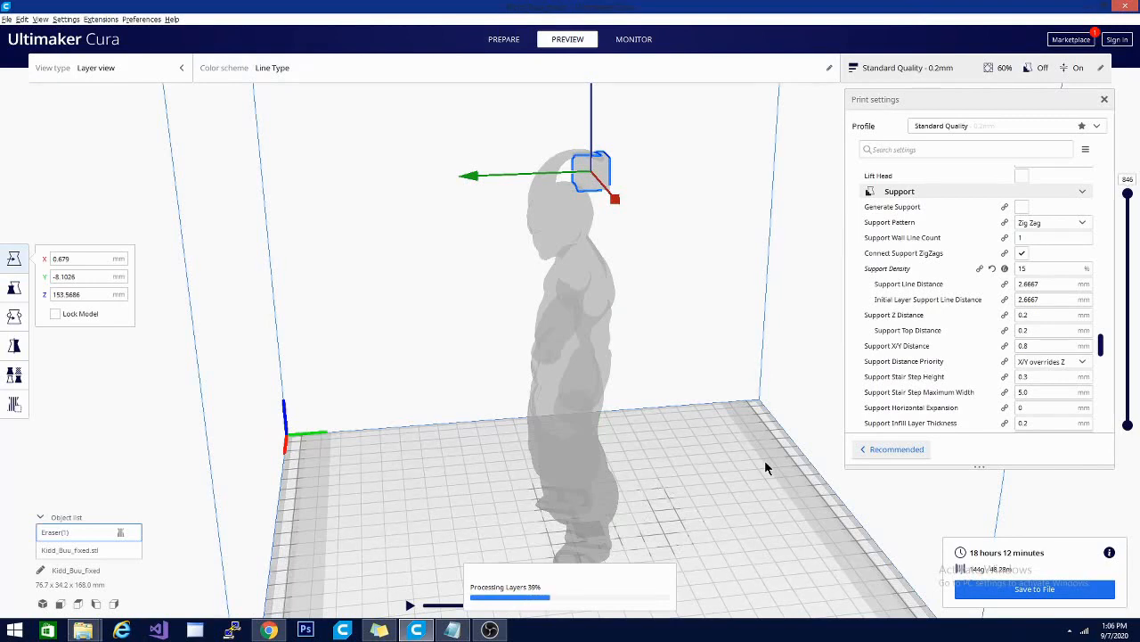
mouse_move(606, 239)
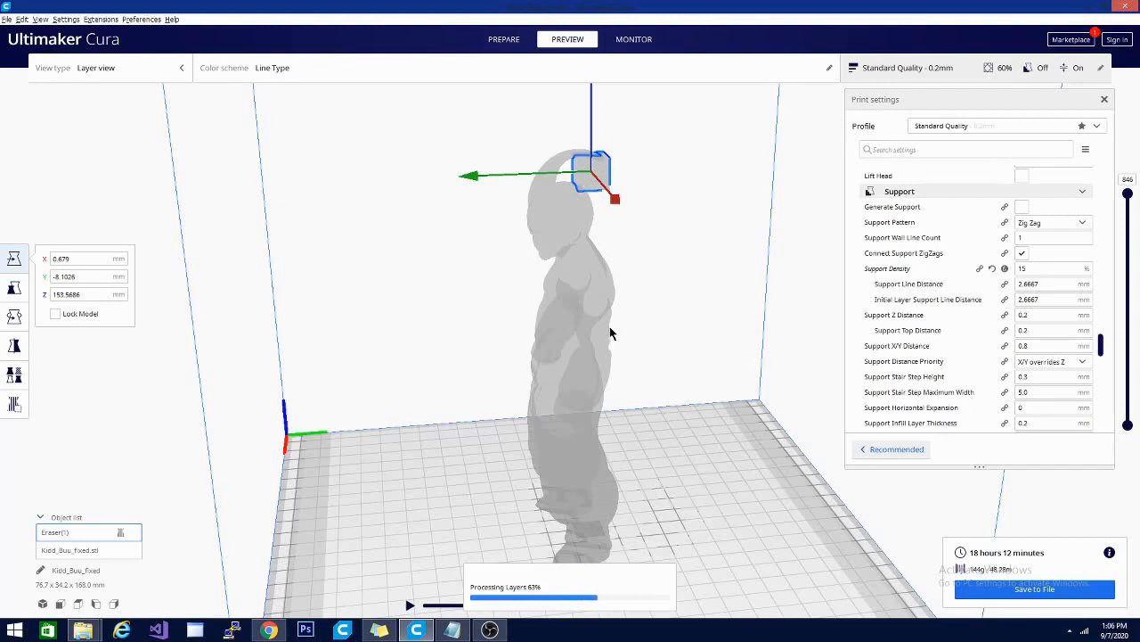
mouse_move(585, 304)
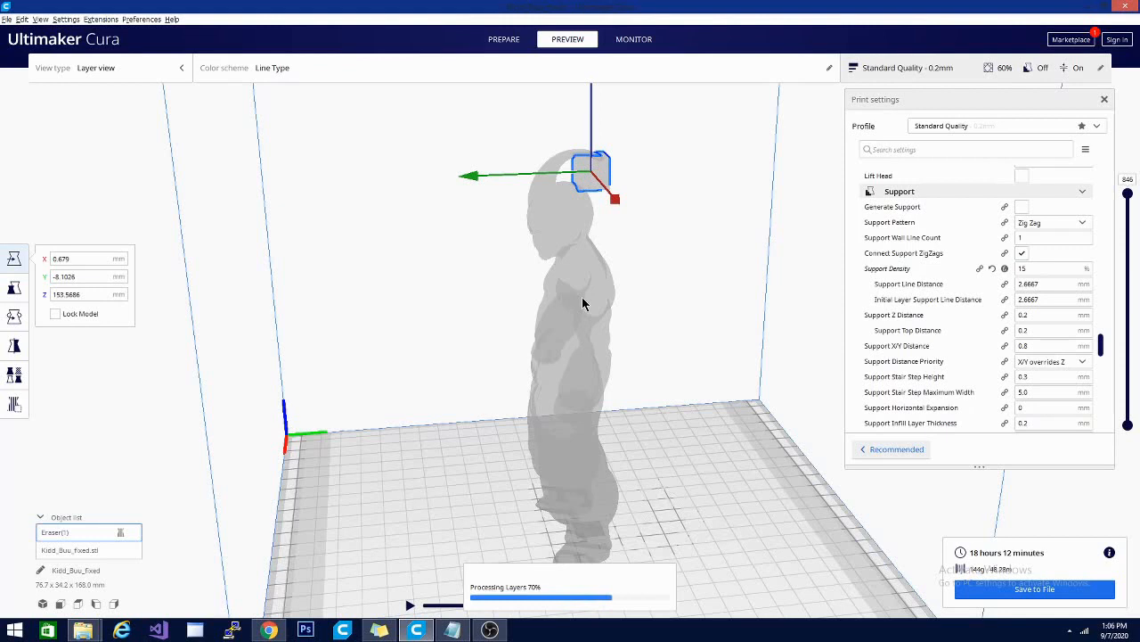
mouse_move(558, 307)
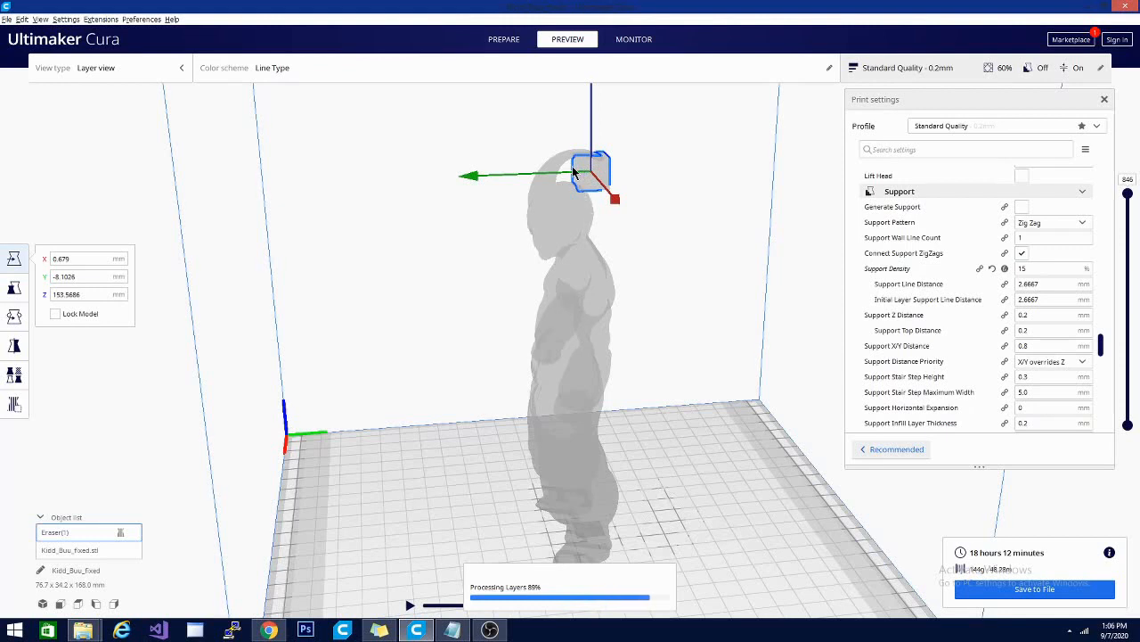
mouse_move(601, 210)
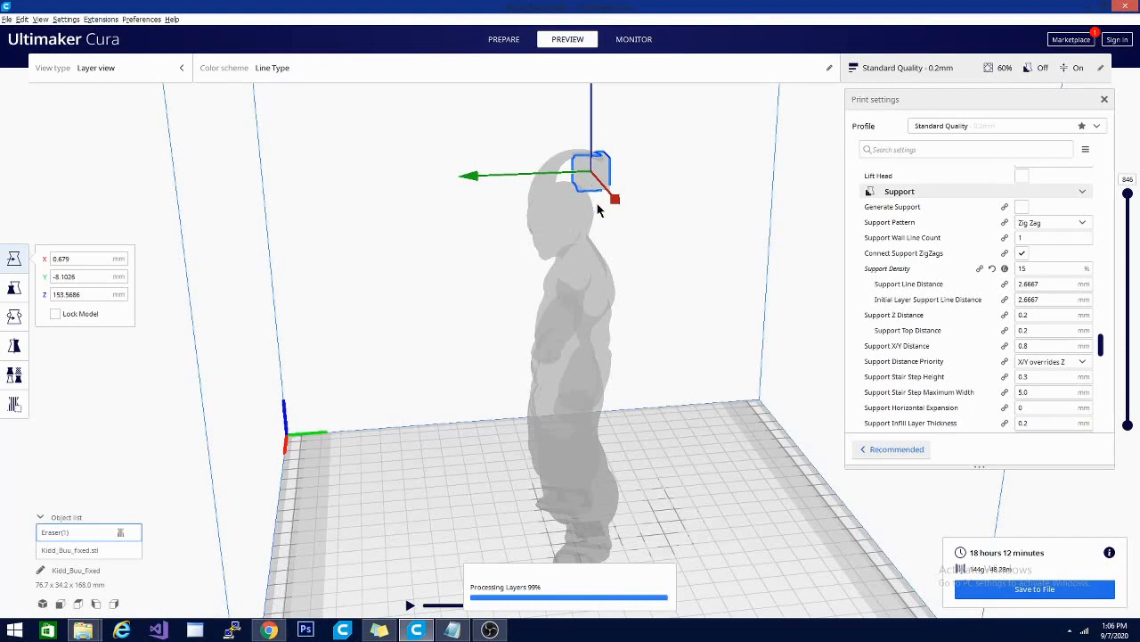
mouse_move(594, 208)
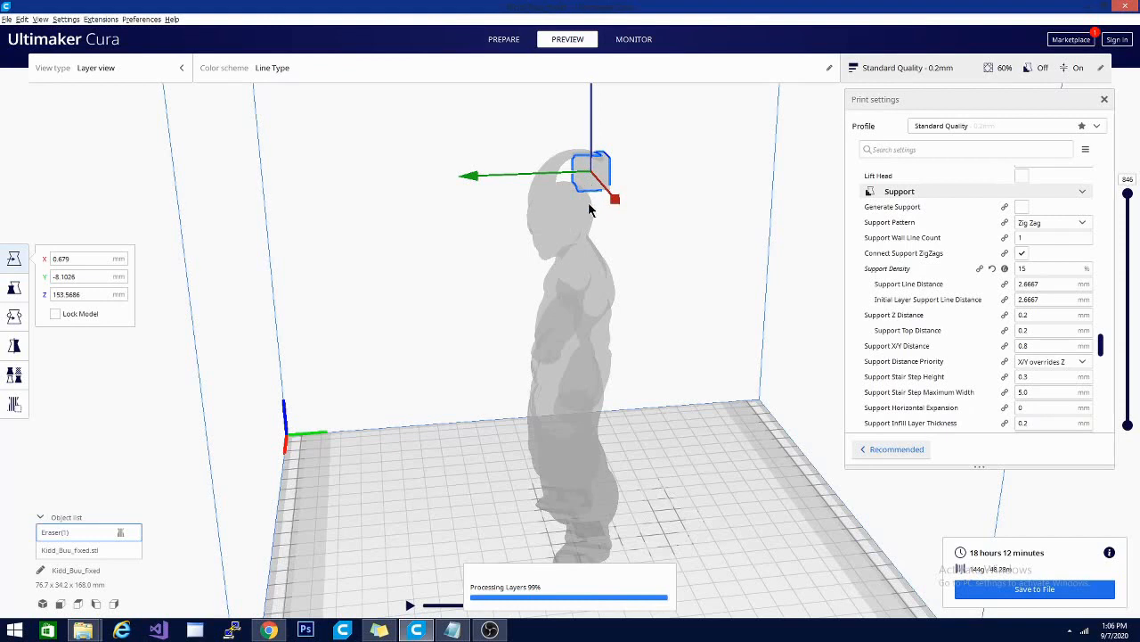
mouse_move(589, 210)
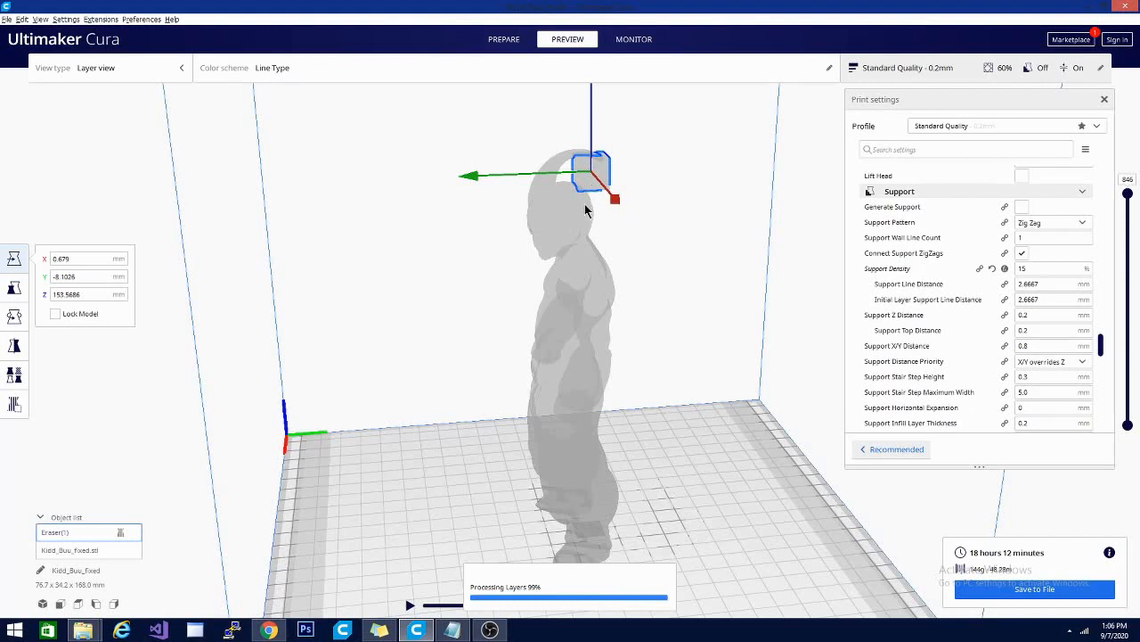
mouse_move(566, 195)
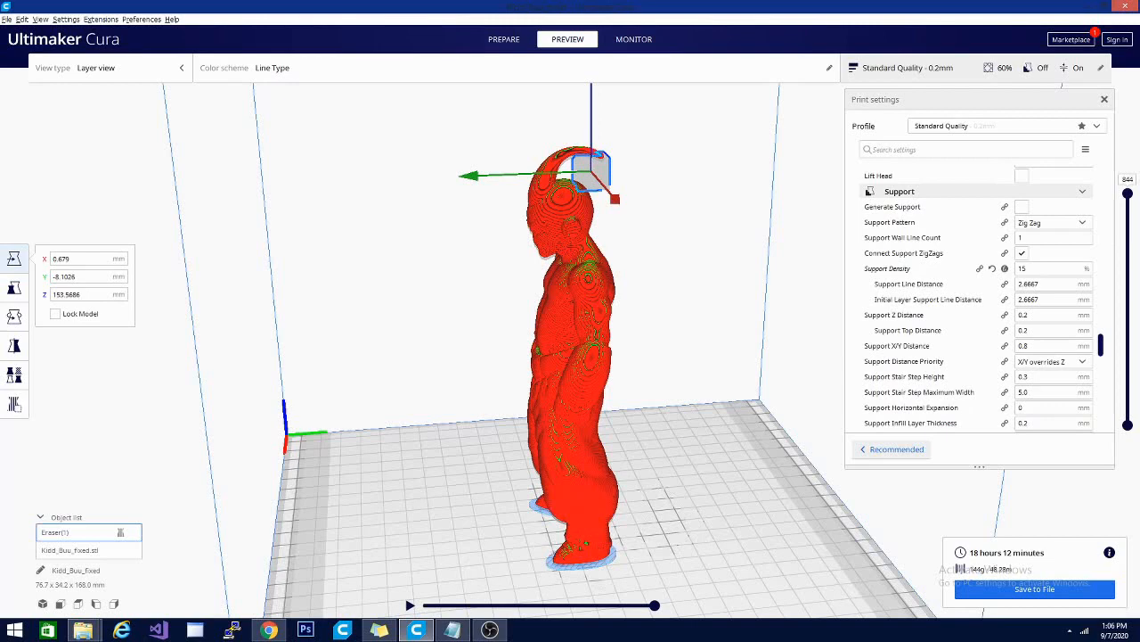
mouse_move(464, 539)
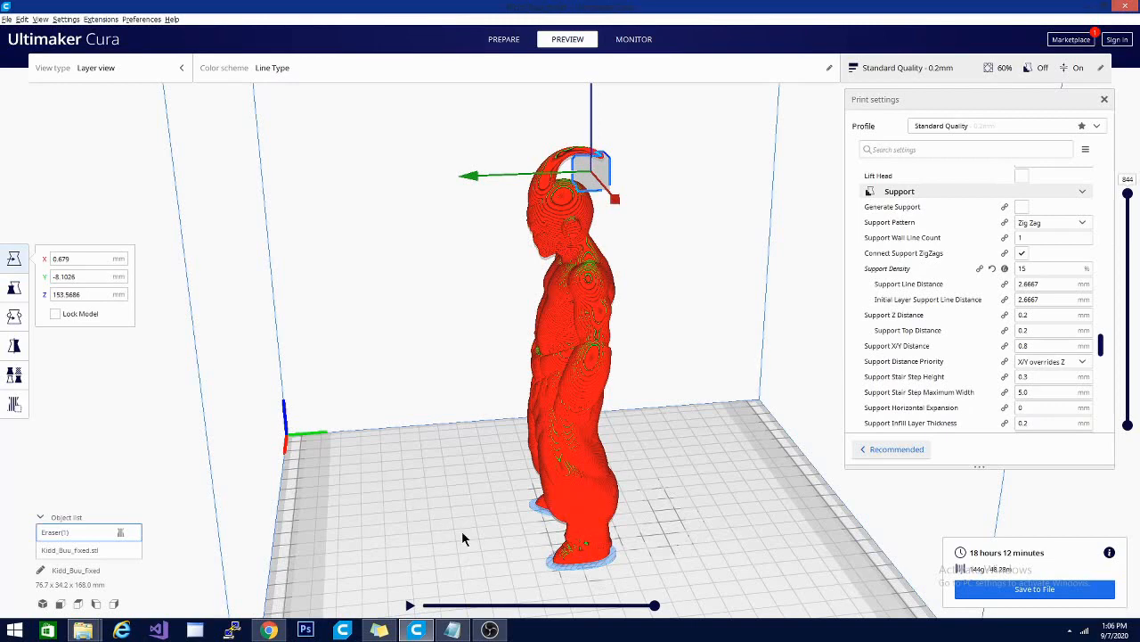
mouse_move(513, 211)
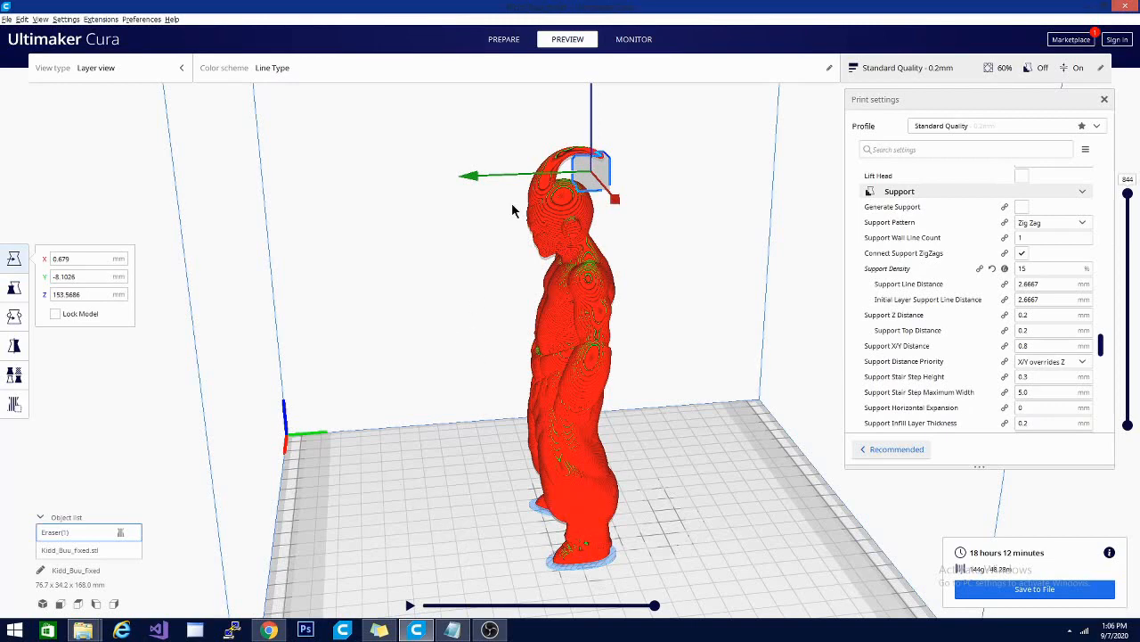
left_click_drag(512, 209, 642, 169)
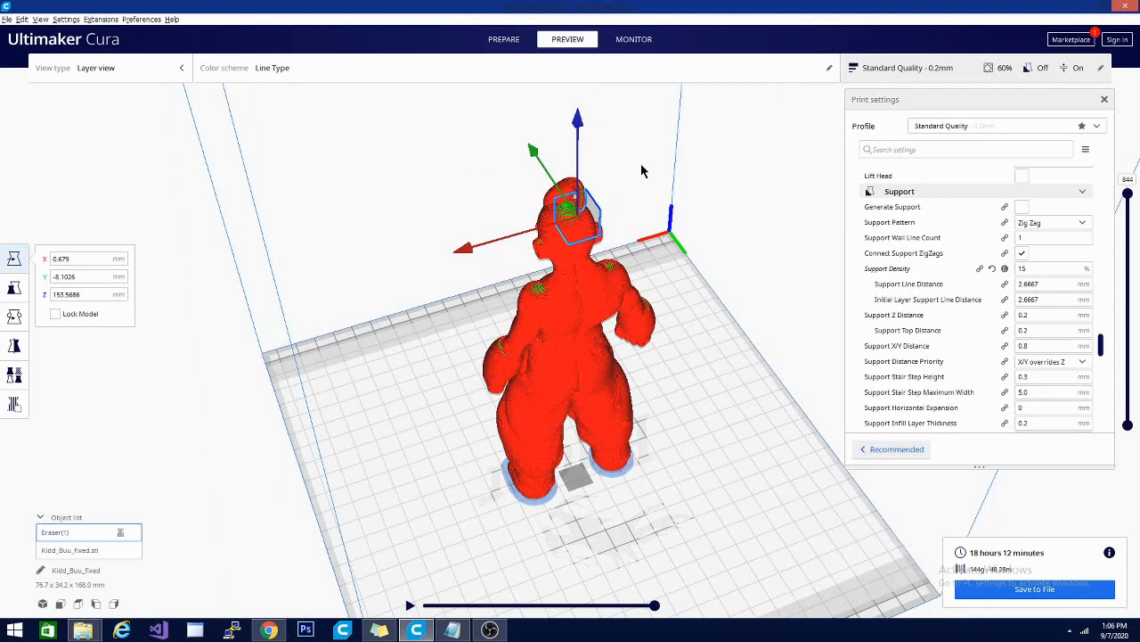
mouse_move(685, 487)
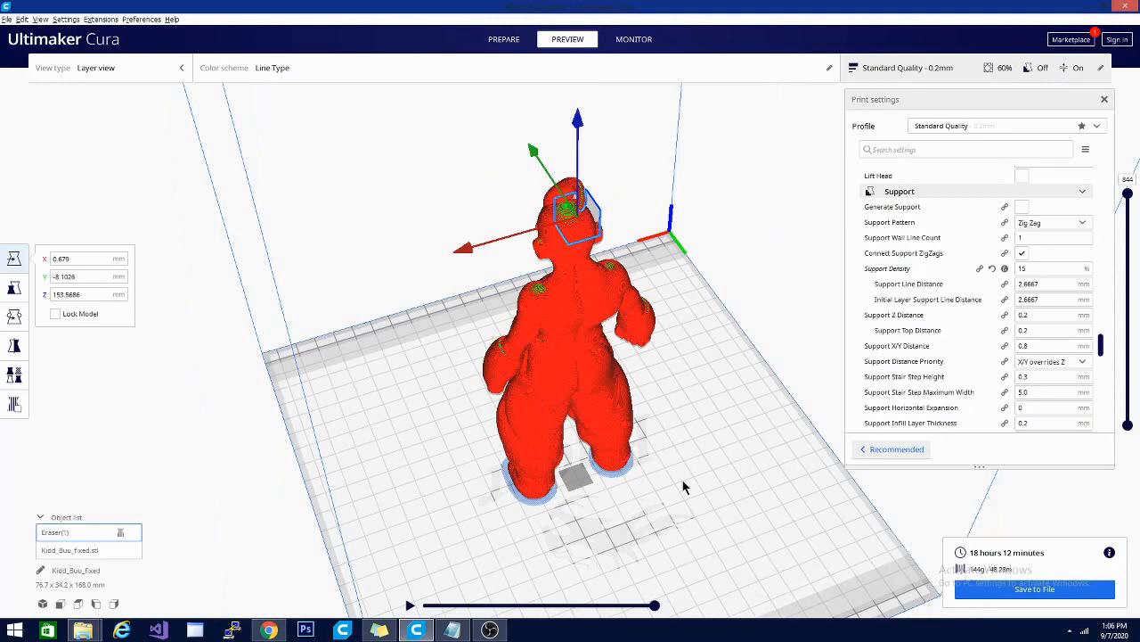
mouse_move(753, 481)
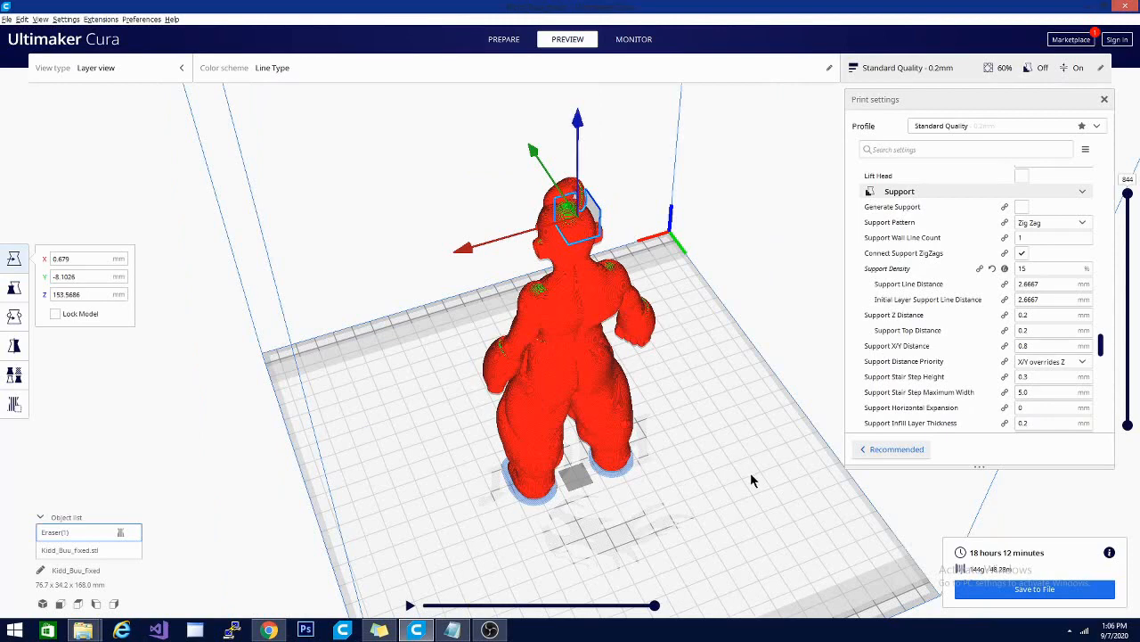